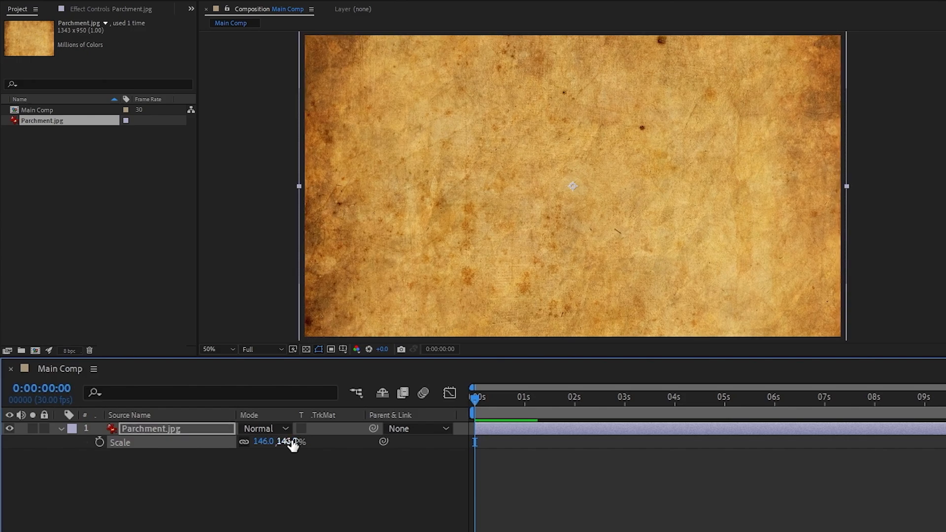
- Type the 'WHAT WE DO IN THE ACADEMY' title and pre-compose it as 'Cutout Element'
type("WHAT WE")
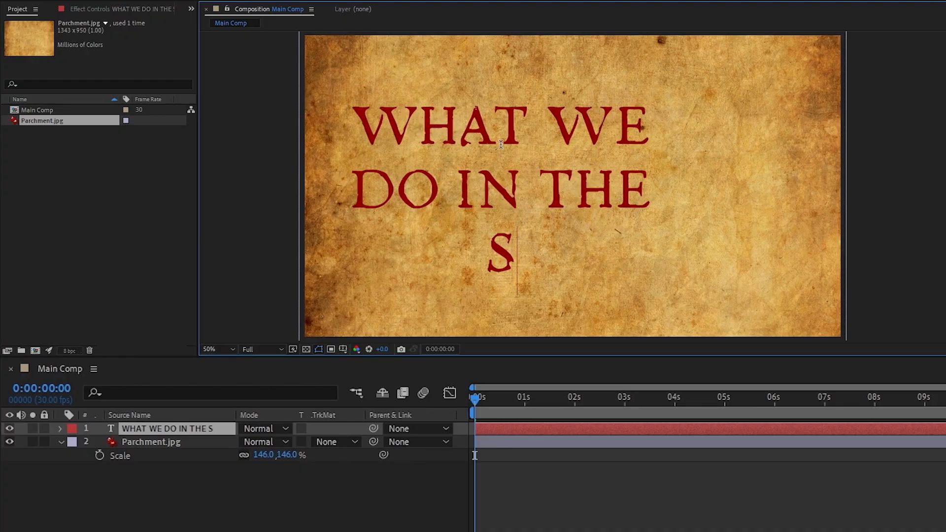
type("HADOWS")
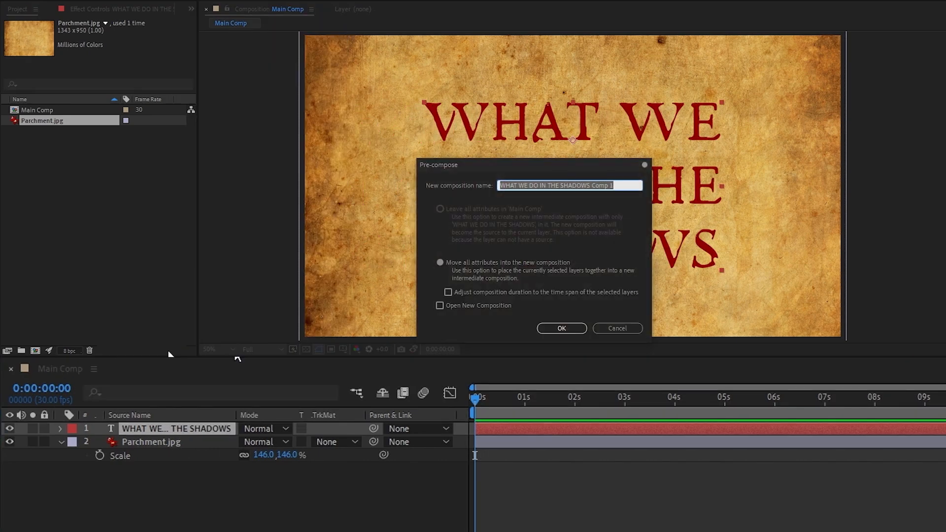
type("Cutout Element")
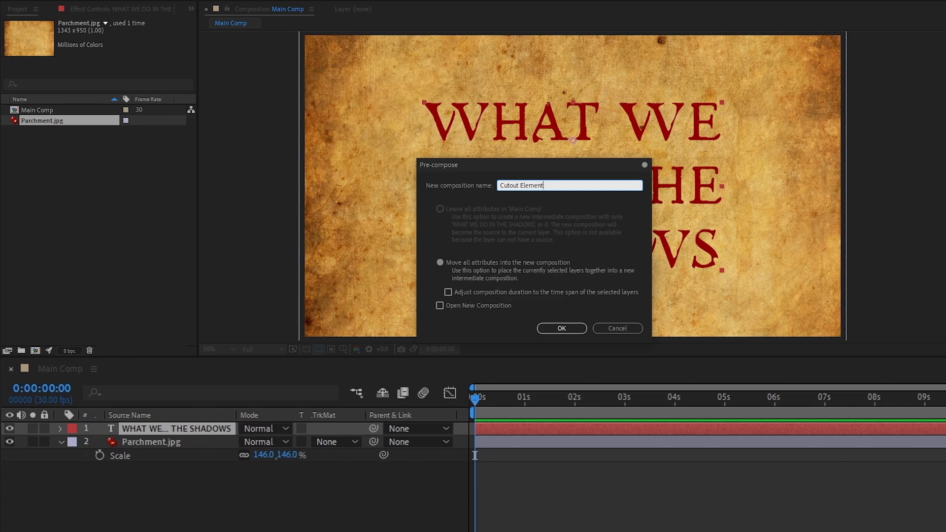
left_click(561, 328)
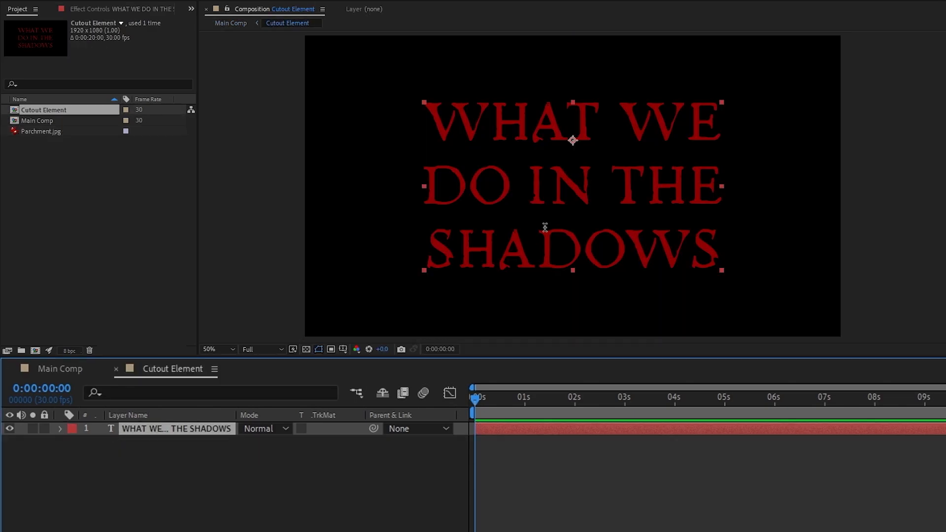
type("ACADEMY")
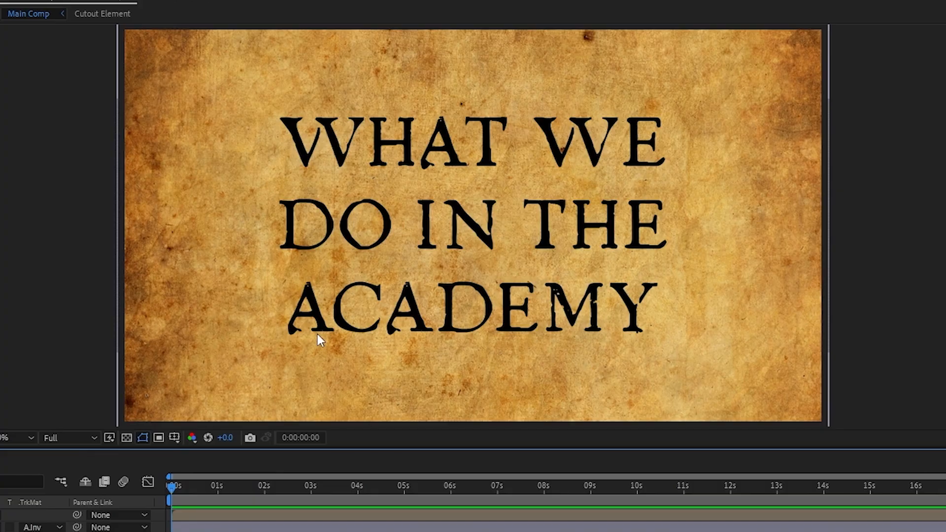
mouse_move(520, 234)
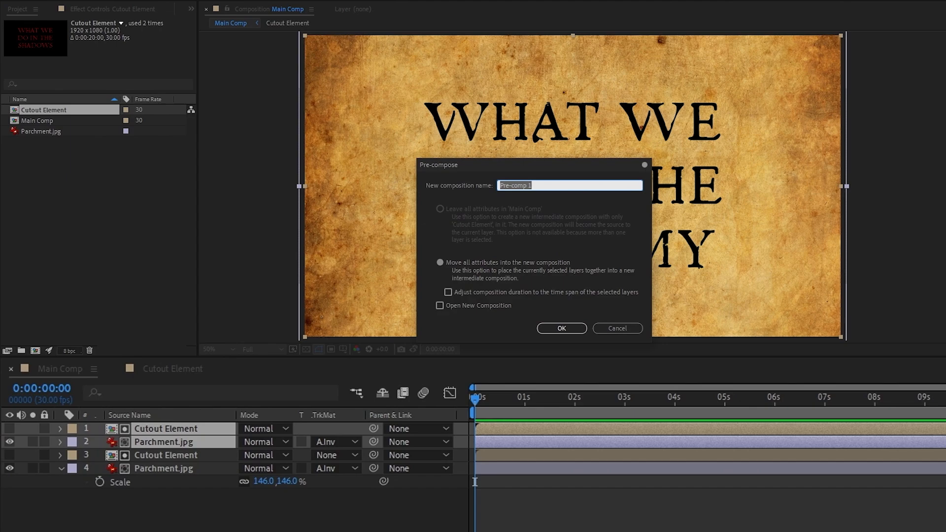
- Pre-compose as 'Lit Paper' and add a point light colored FFD8A0 at 70 intensity
type("Lit Paper")
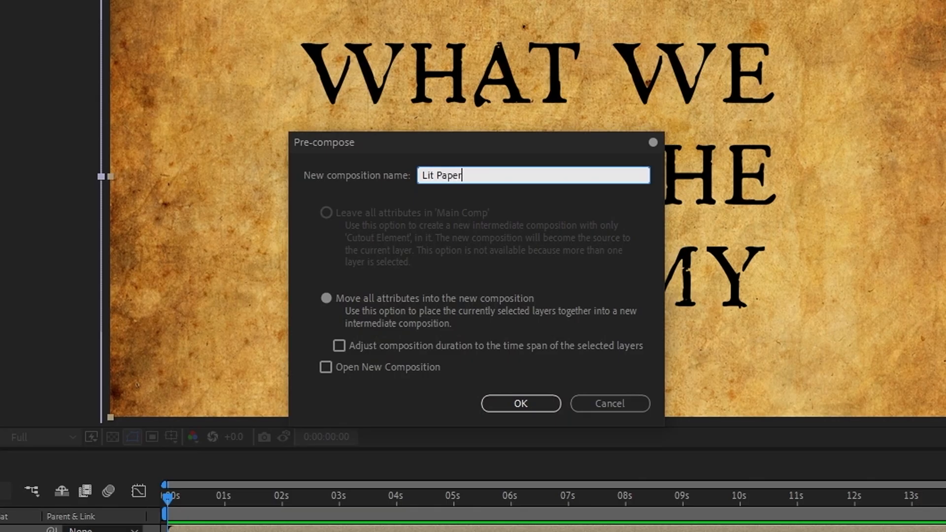
left_click(519, 403)
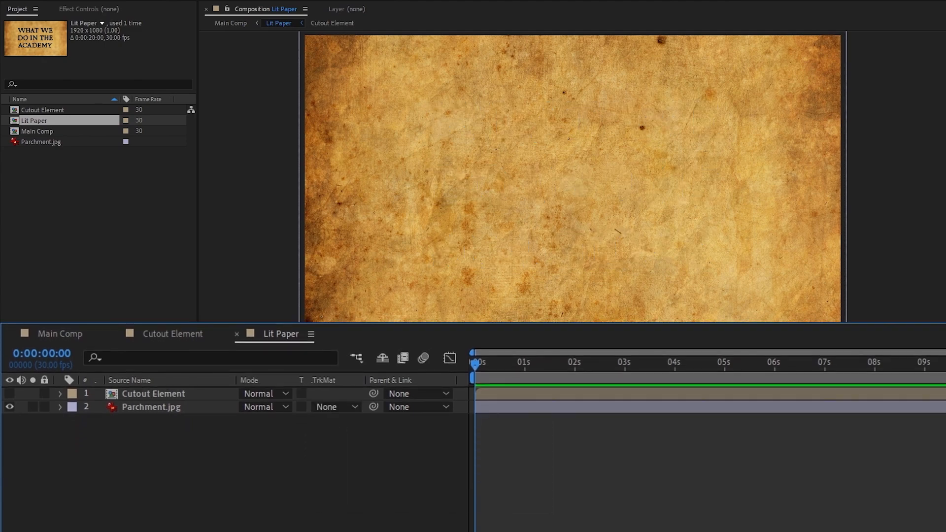
left_click(126, 6)
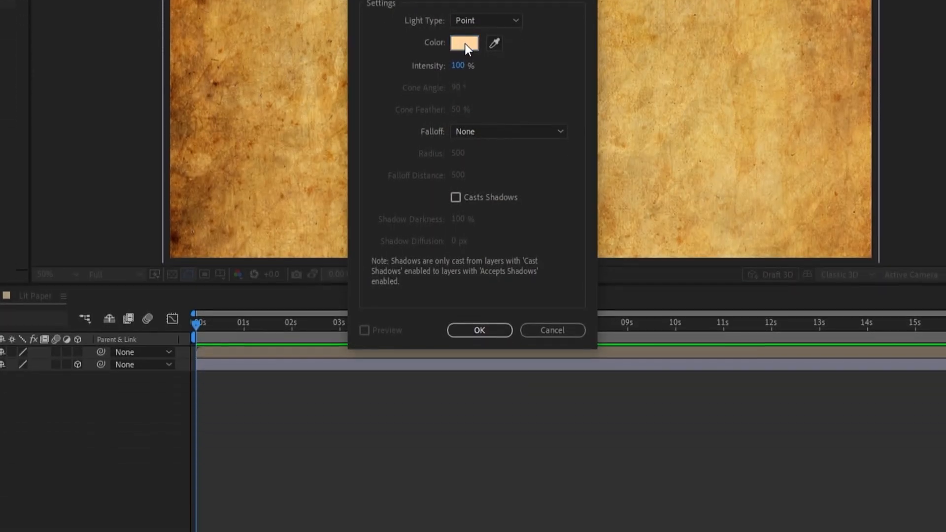
left_click(464, 43)
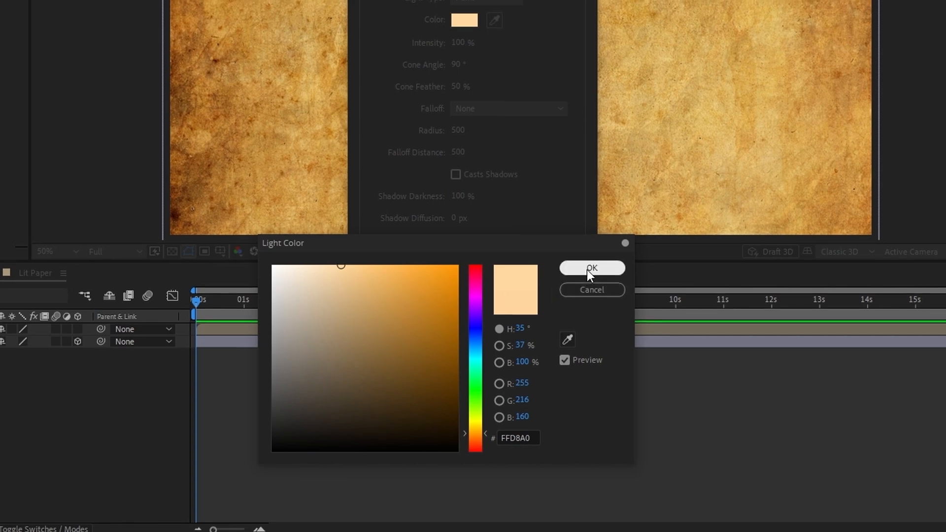
left_click(591, 268)
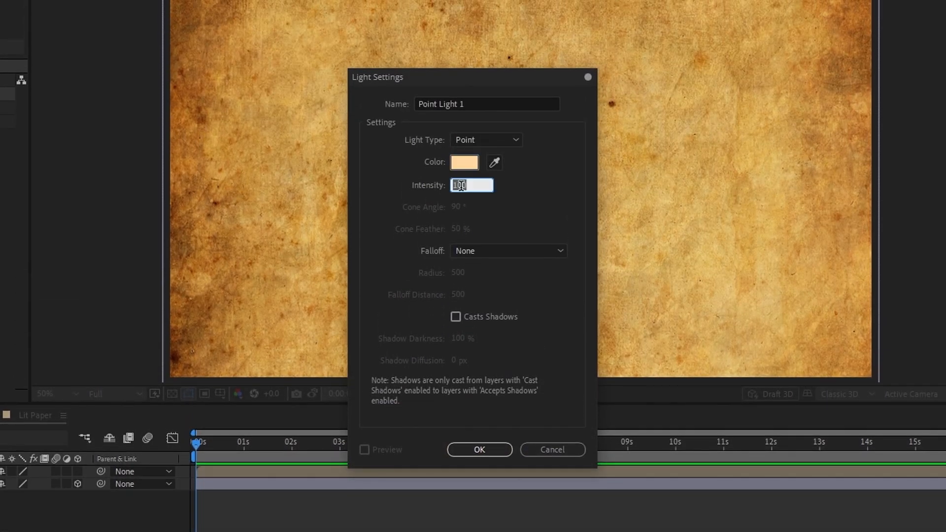
type("70")
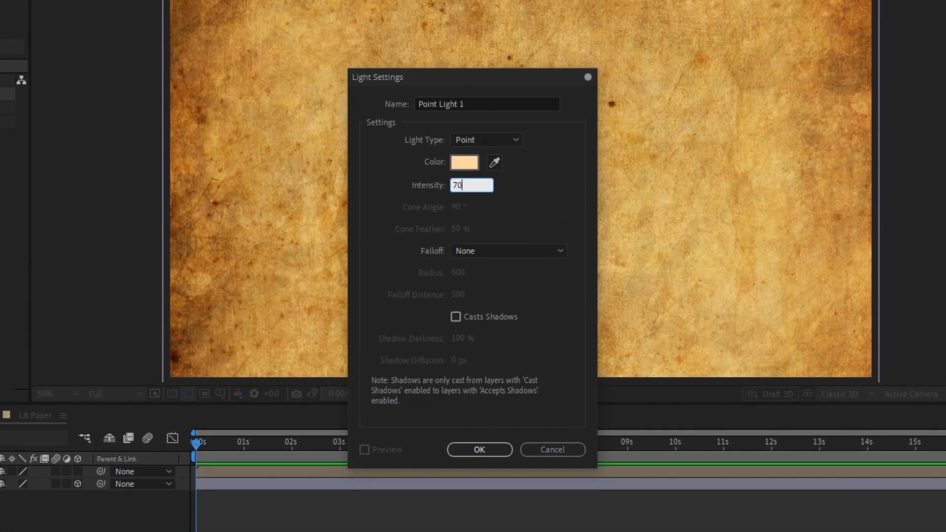
left_click(478, 449)
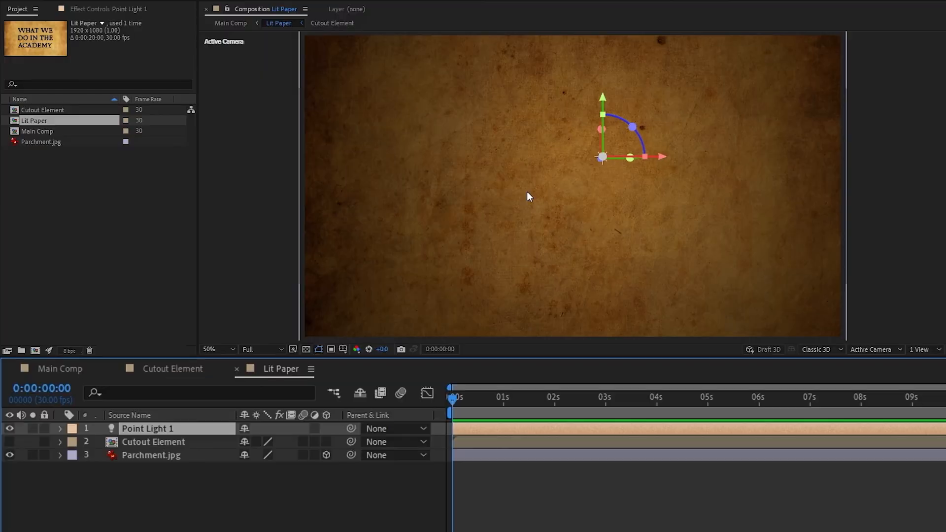
mouse_move(596, 41)
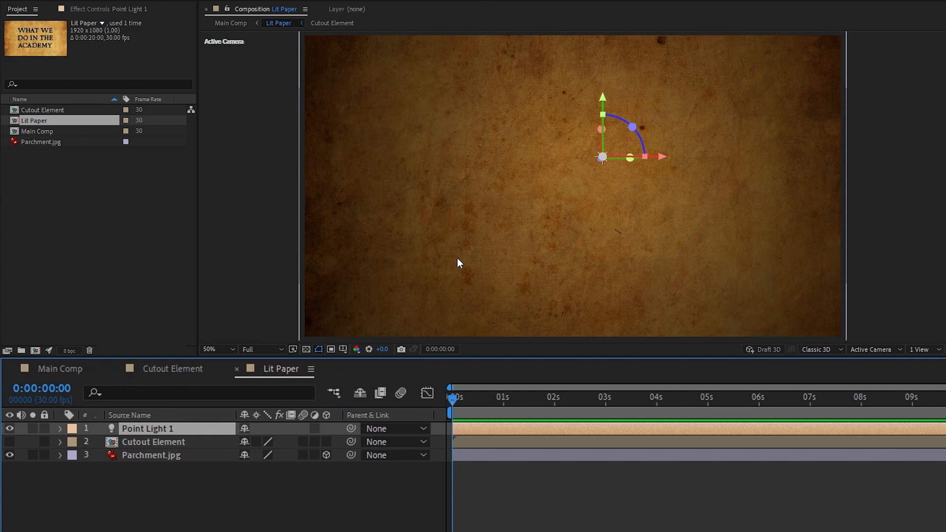
- Set Point Light 1's position to 1040, 460, -33.7
left_click(60, 428)
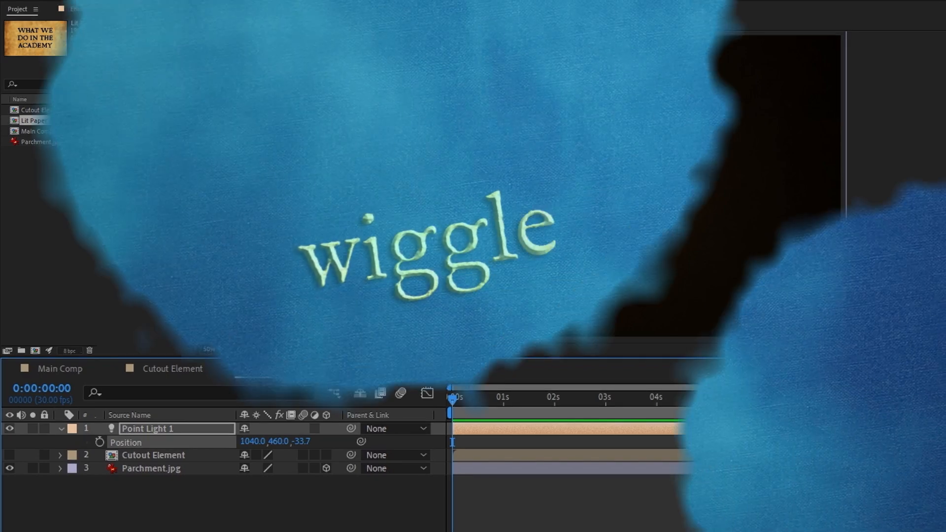
double_click(35, 120)
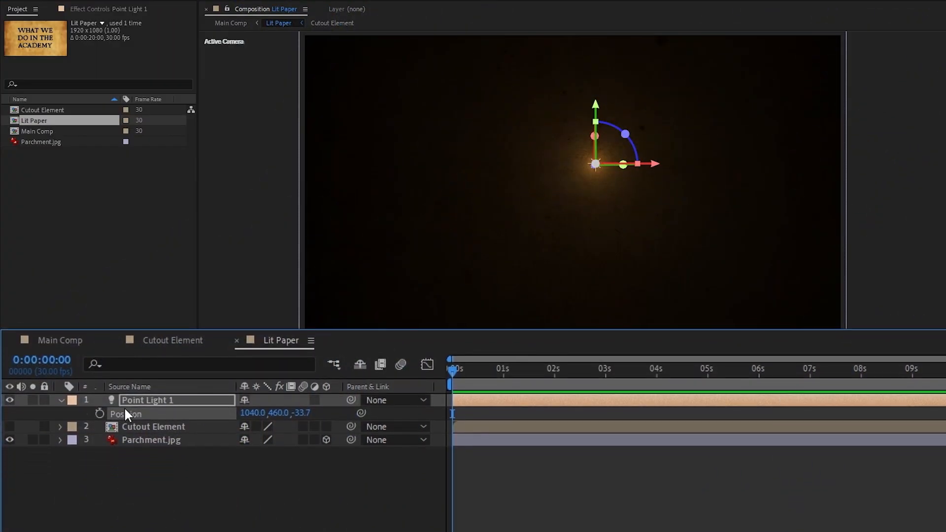
- Give the light's Position the expression w = wiggle(0.2,100); [w[0], w[1]/5, value[2]]
left_click(100, 413)
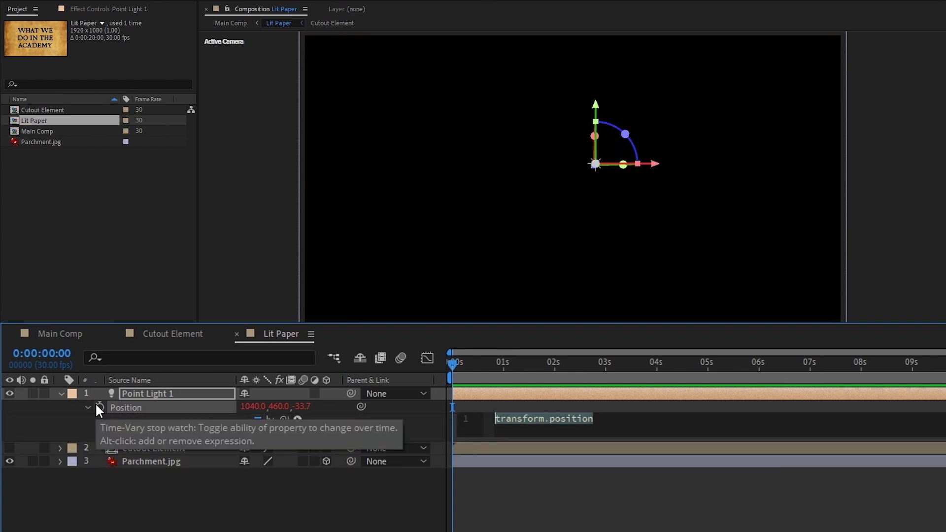
type("w")
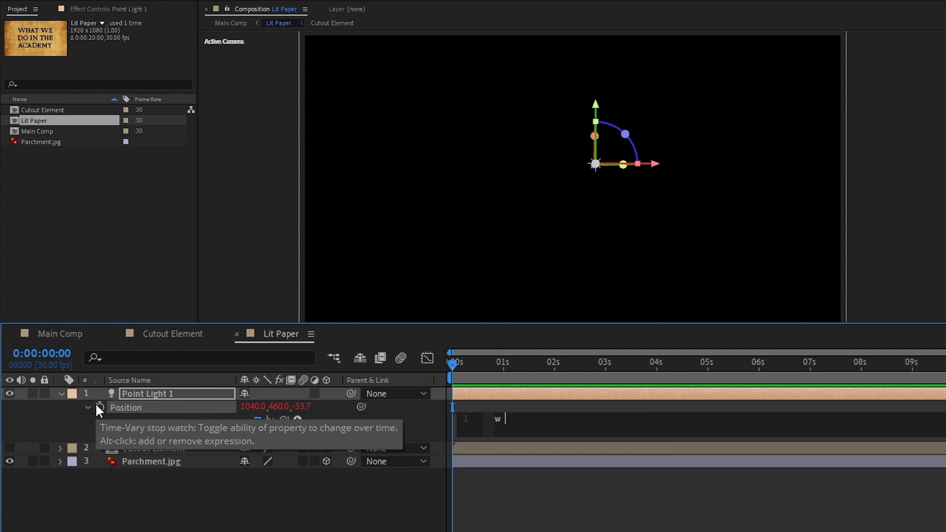
type("= wiggle()")
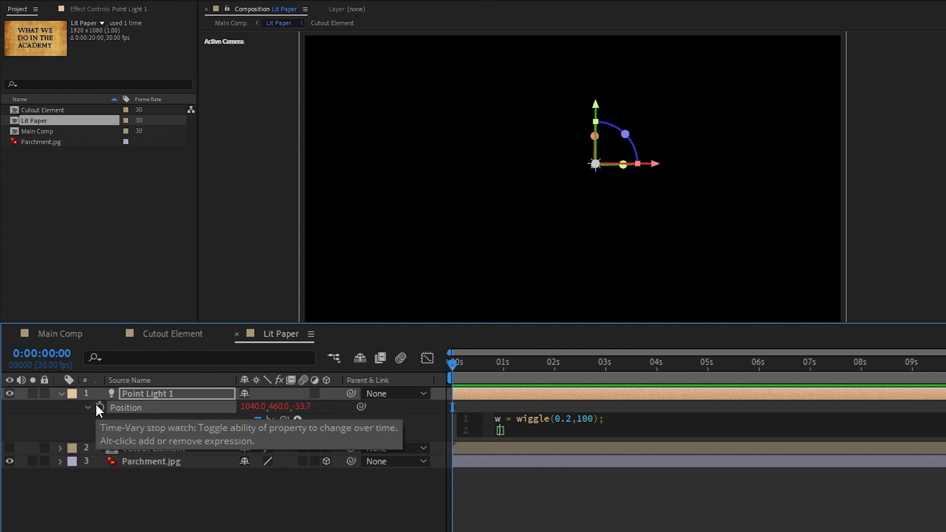
type("w[0]")
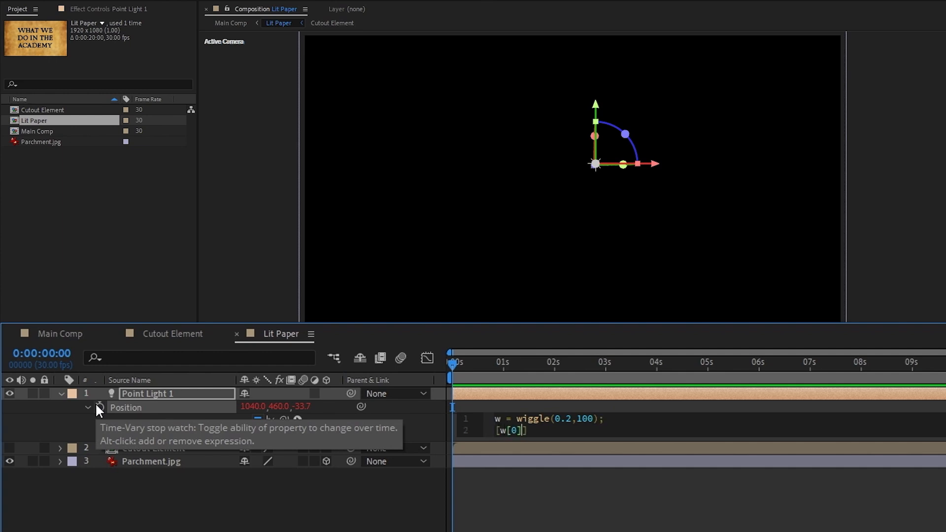
type(", w[1]/5, value[2]]")
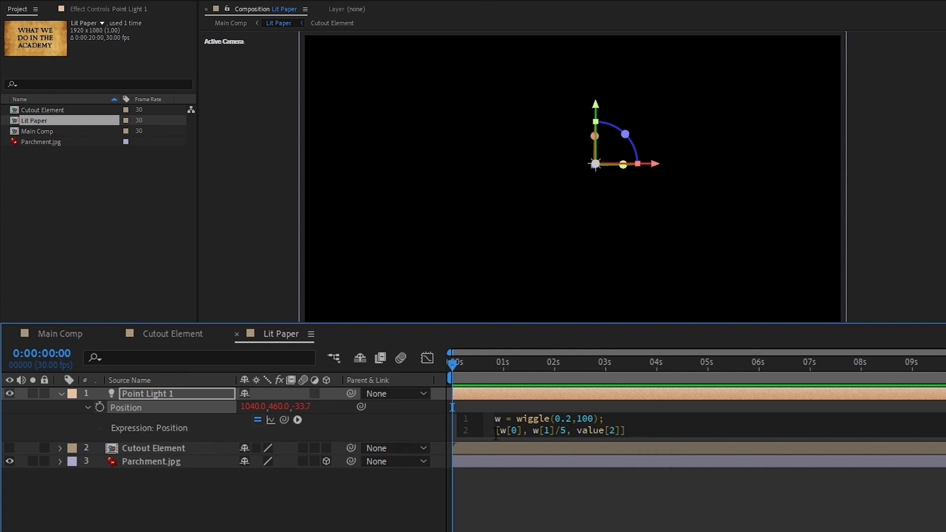
double_click(509, 431)
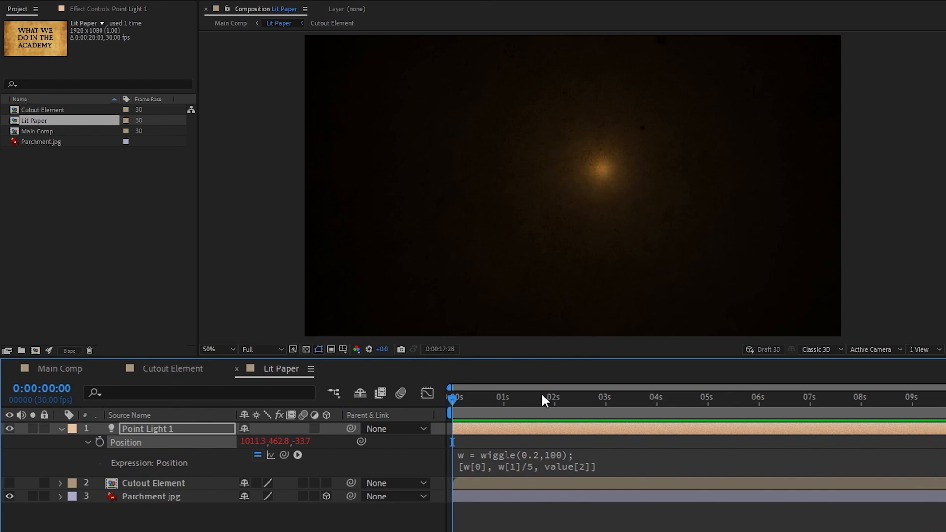
left_click(567, 398)
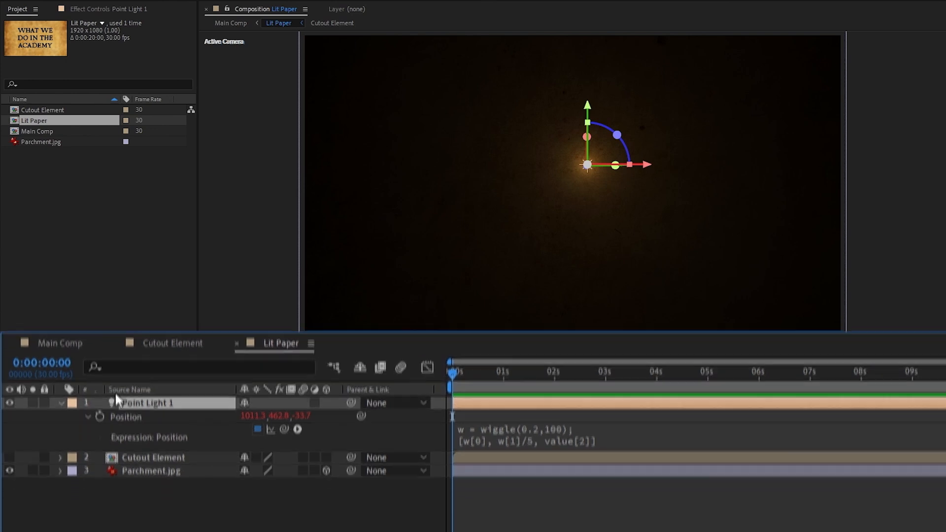
- Add a wiggle(5,10) expression to Point Light 1's Intensity
left_click(60, 402)
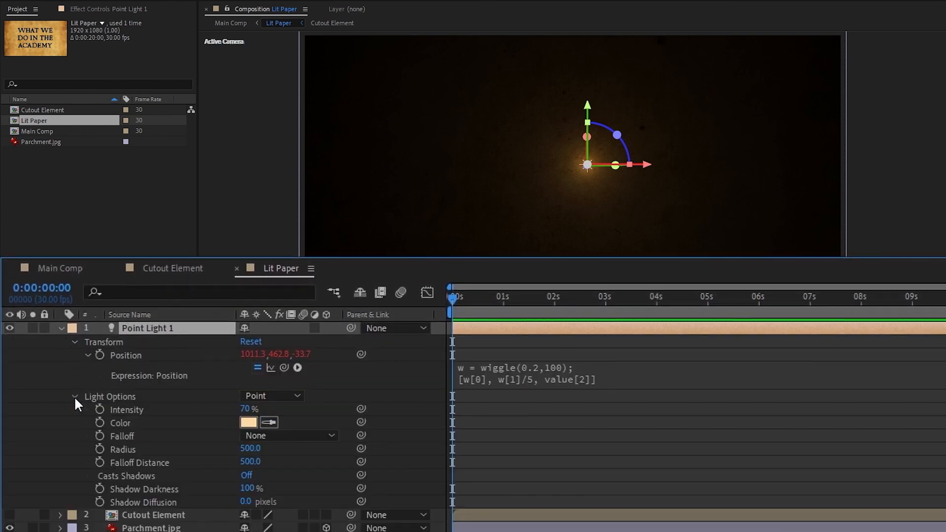
left_click(100, 410)
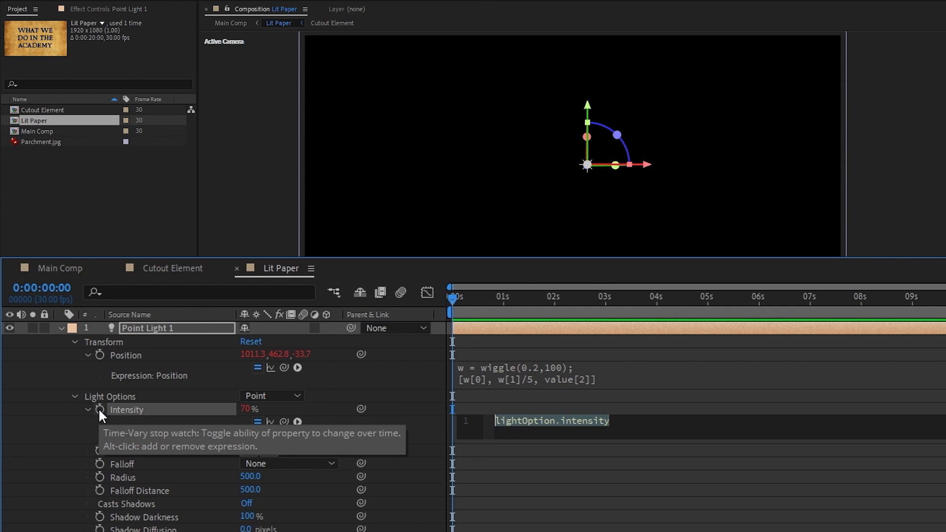
type("wiggle")
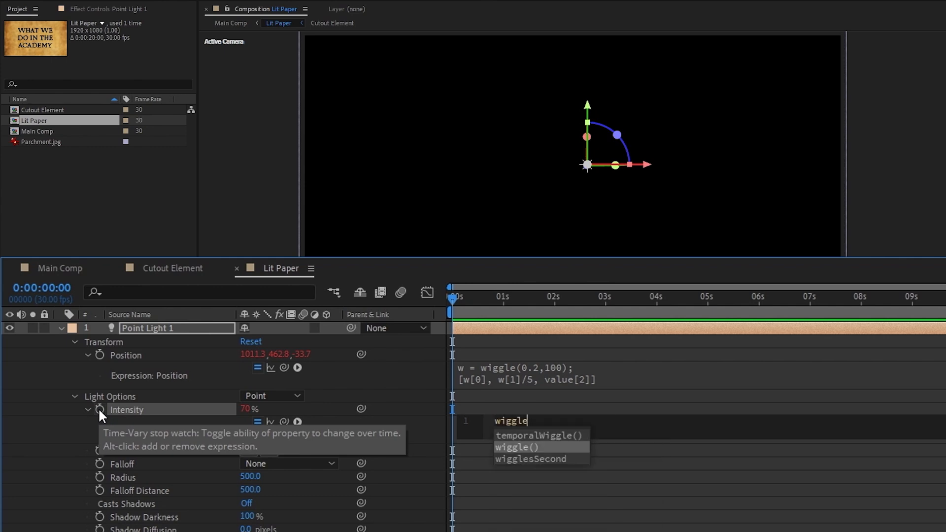
type("(5,10)")
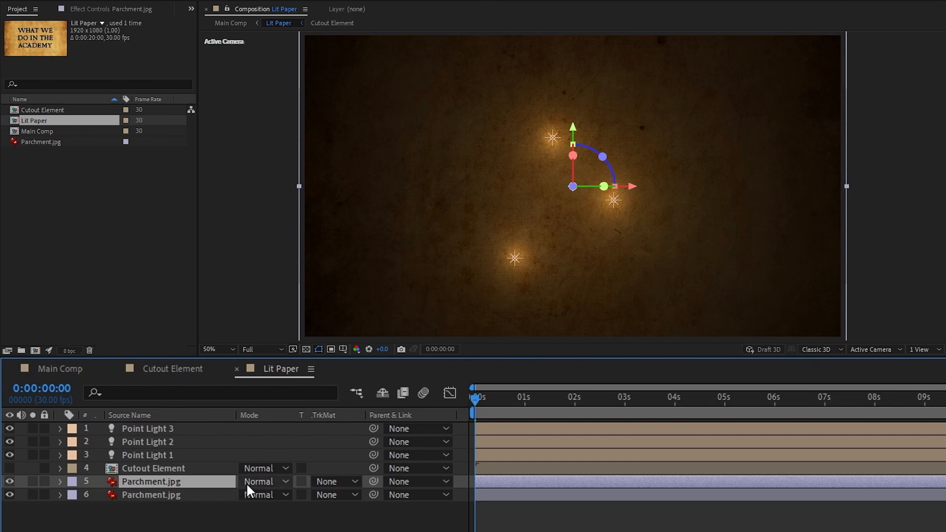
- Move the Lit Paper layer below Parchment.jpg in the Main Comp layer stack
left_click(263, 482)
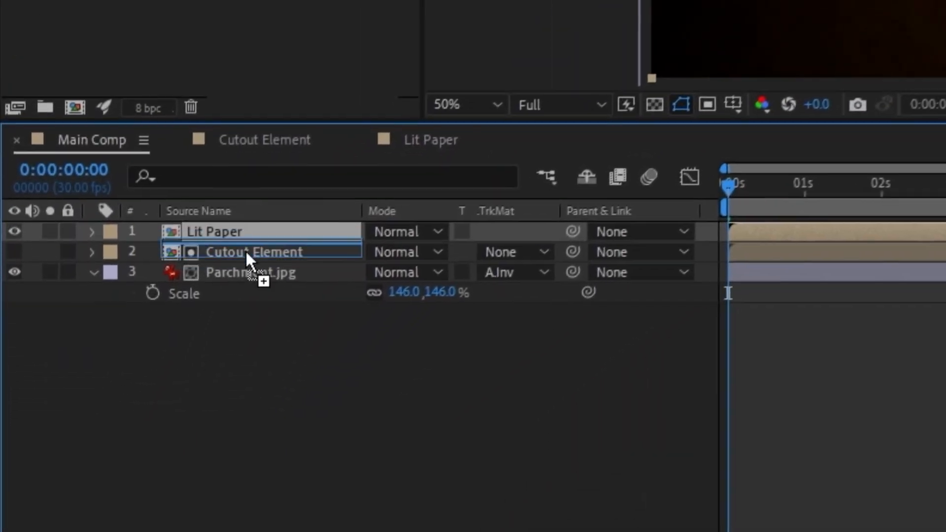
left_click_drag(214, 231, 214, 278)
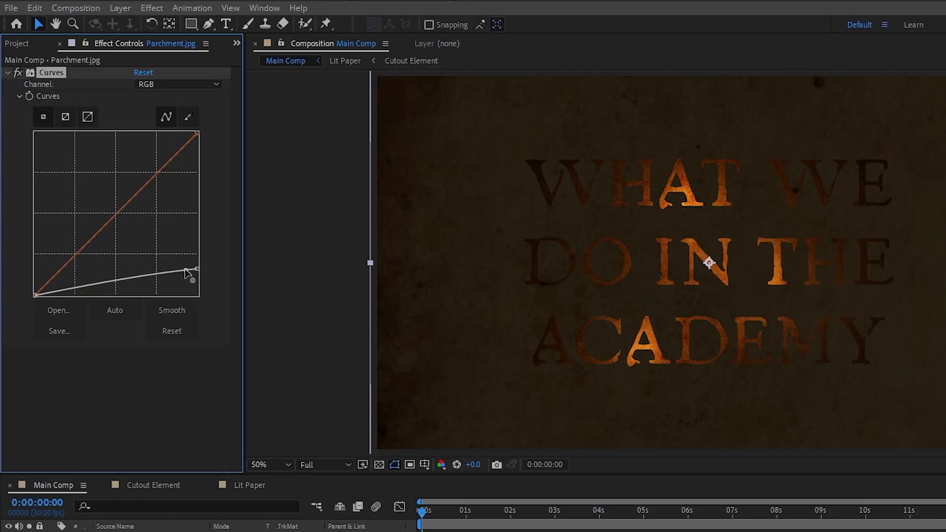
- Darken the parchment with Curves and set the Glow's A & B colors to yellow
left_click_drag(191, 279, 198, 271)
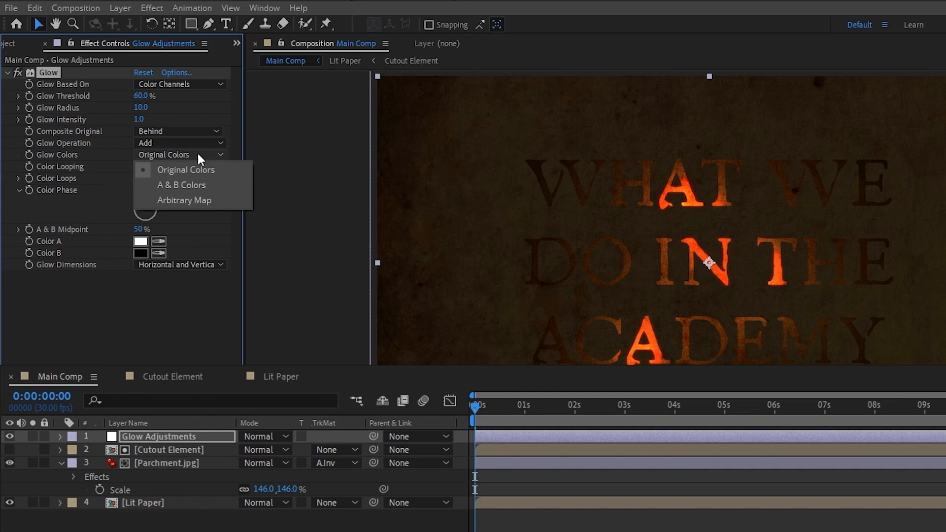
left_click(181, 185)
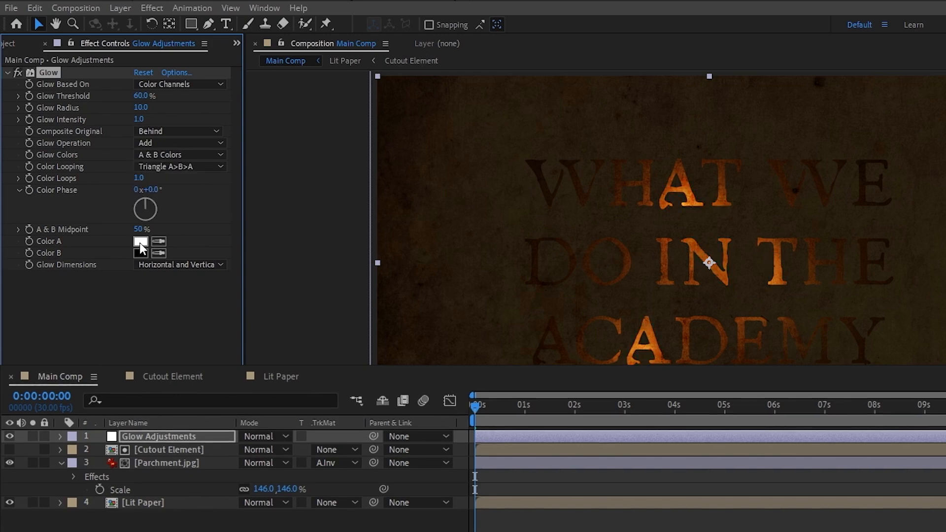
left_click(141, 242)
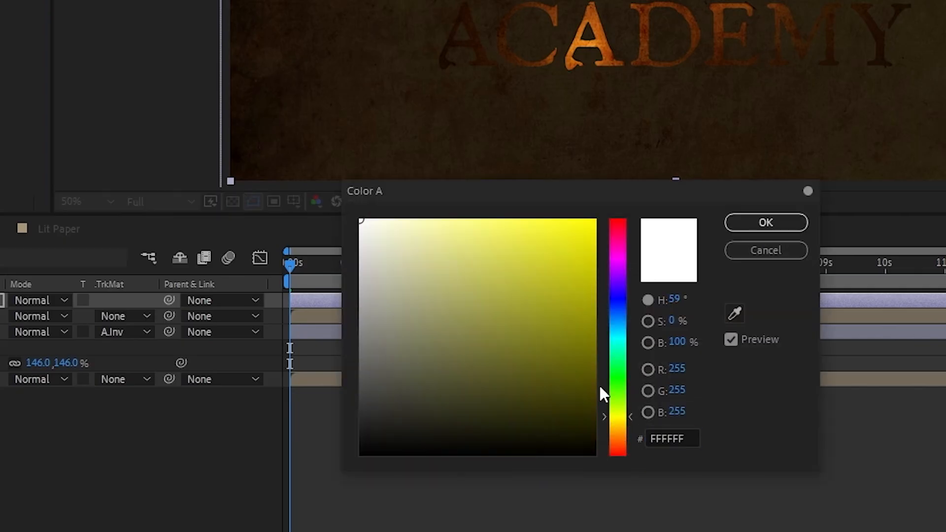
left_click(766, 223)
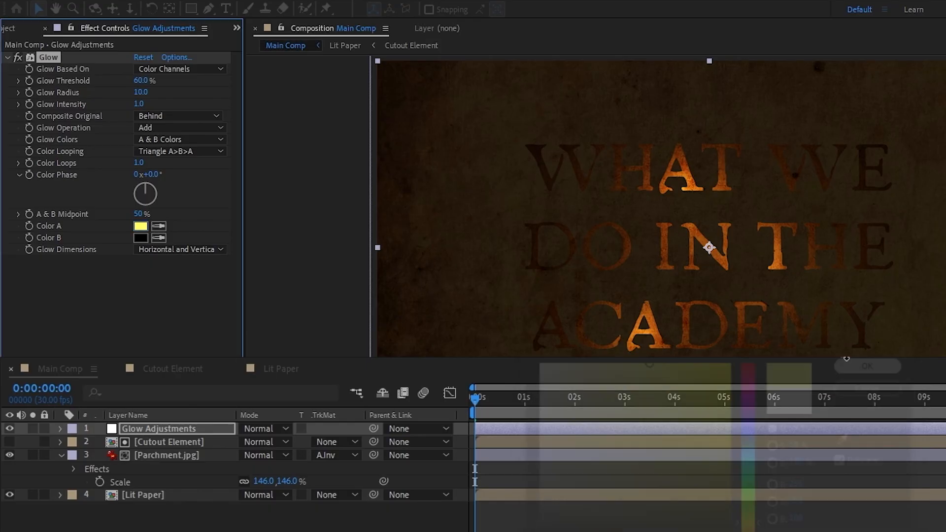
left_click(141, 237)
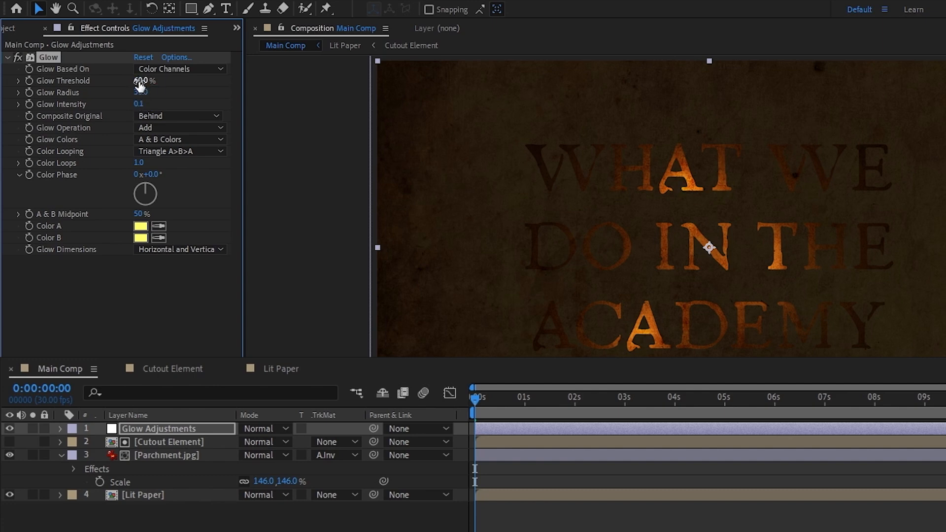
- Lower the first glow's threshold slightly and set the second Glow's threshold to 25.0
left_click_drag(144, 80, 138, 80)
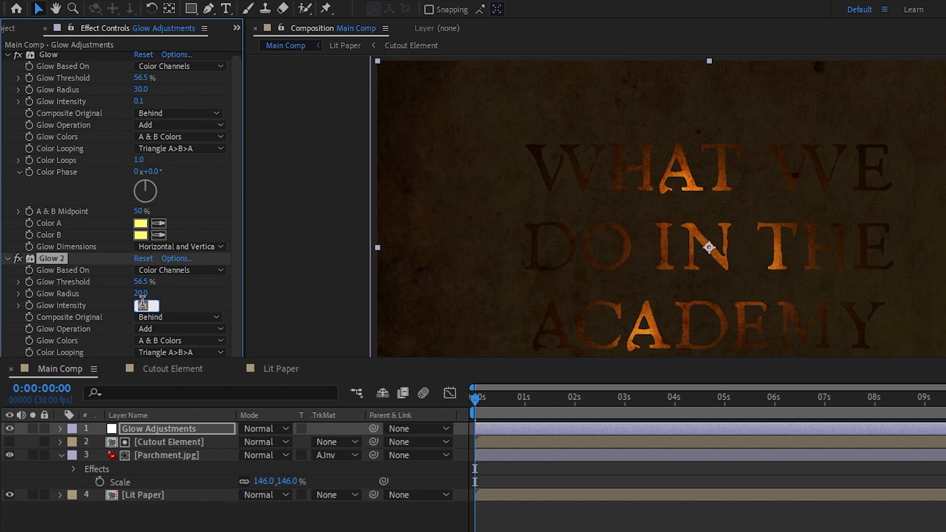
left_click(149, 281)
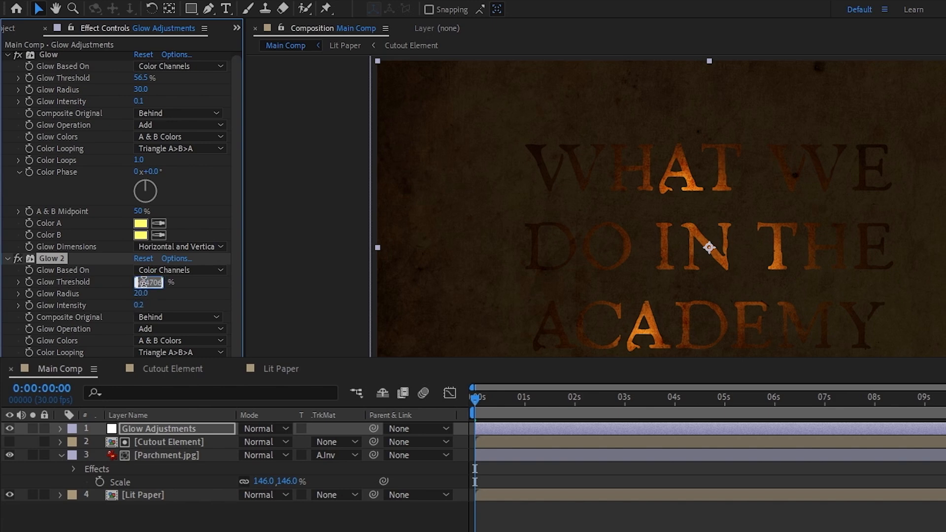
type("25.0")
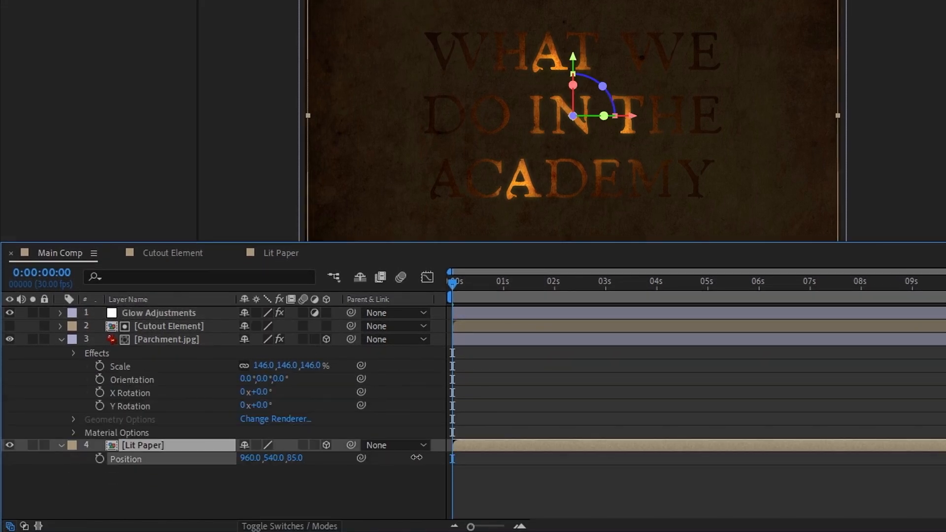
- Enable 3D on the layers and add an orange point light at 60% intensity
scroll("down", 3)
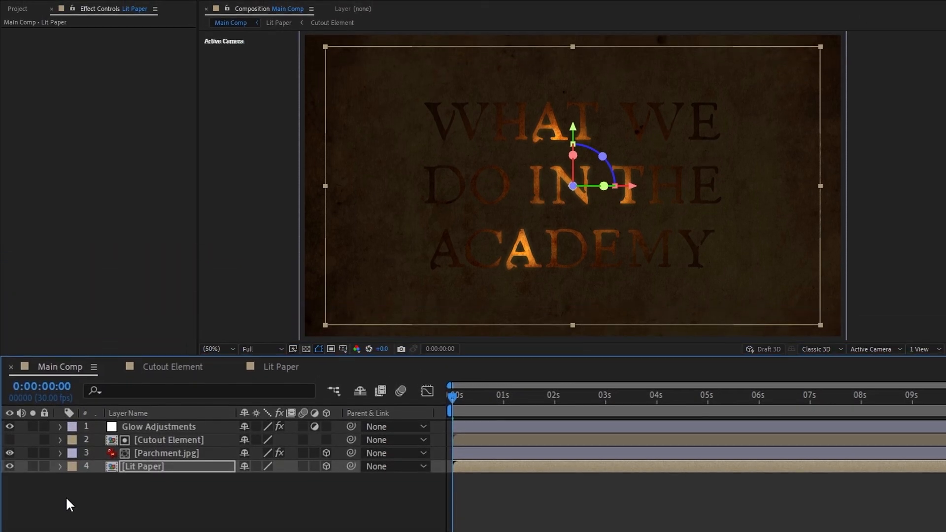
left_click(125, 7)
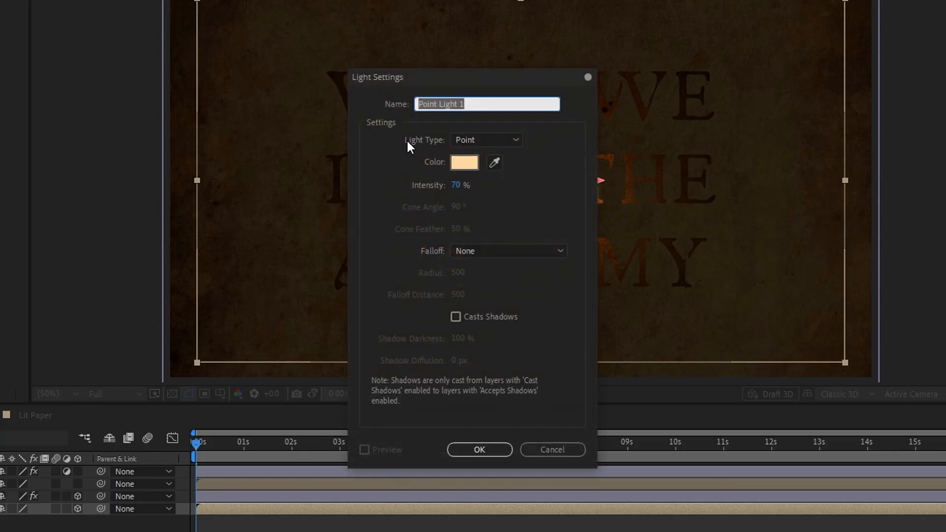
left_click(464, 162)
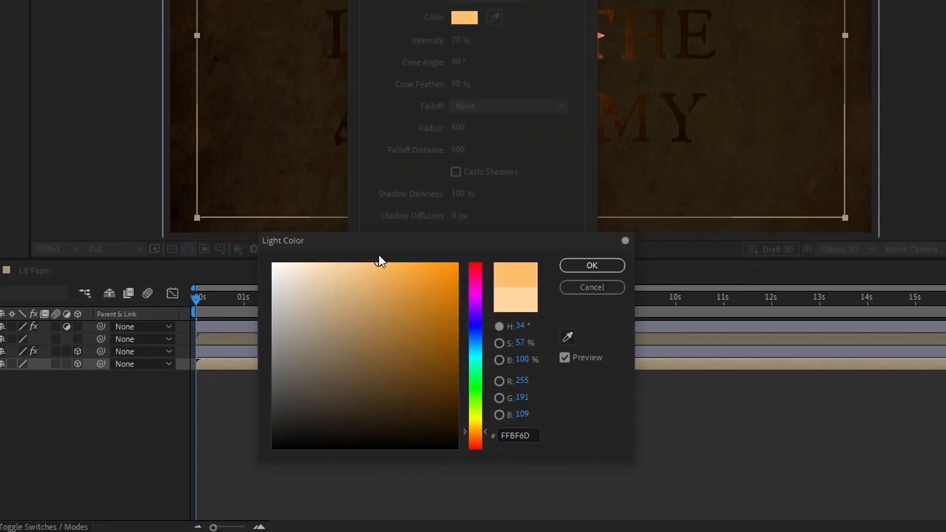
left_click(591, 265)
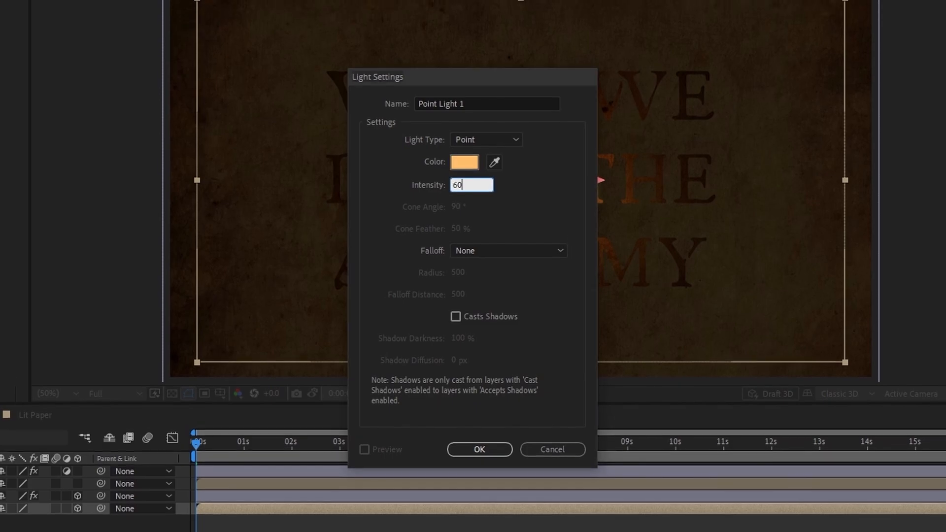
left_click(478, 449)
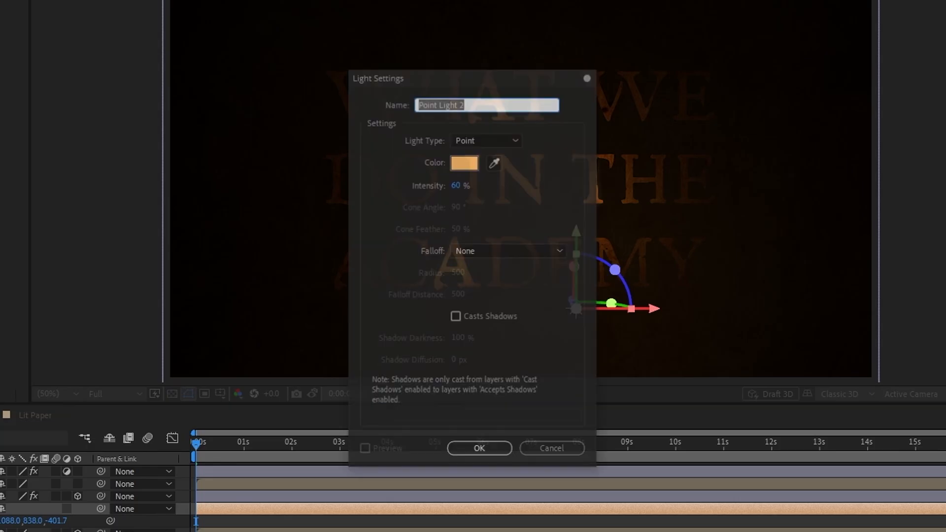
- Create a Spot light with a pale cyan color
left_click(485, 140)
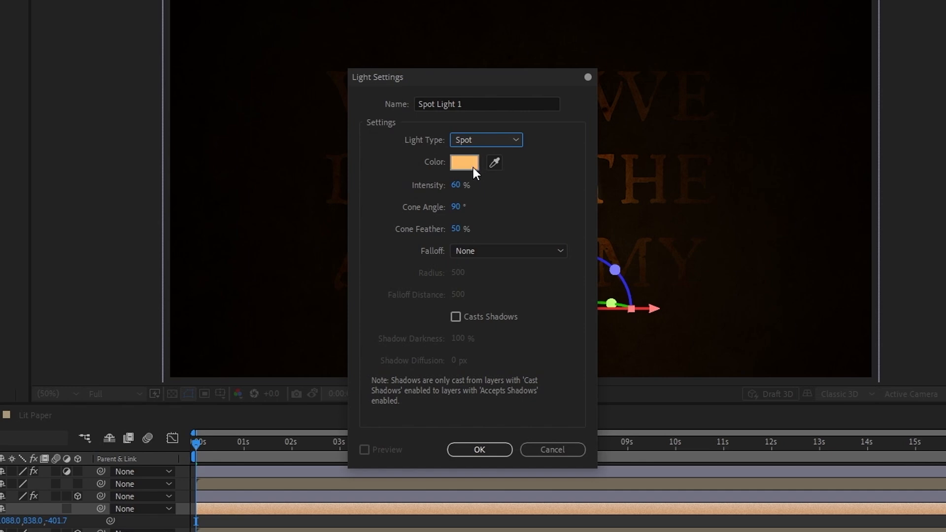
left_click(464, 162)
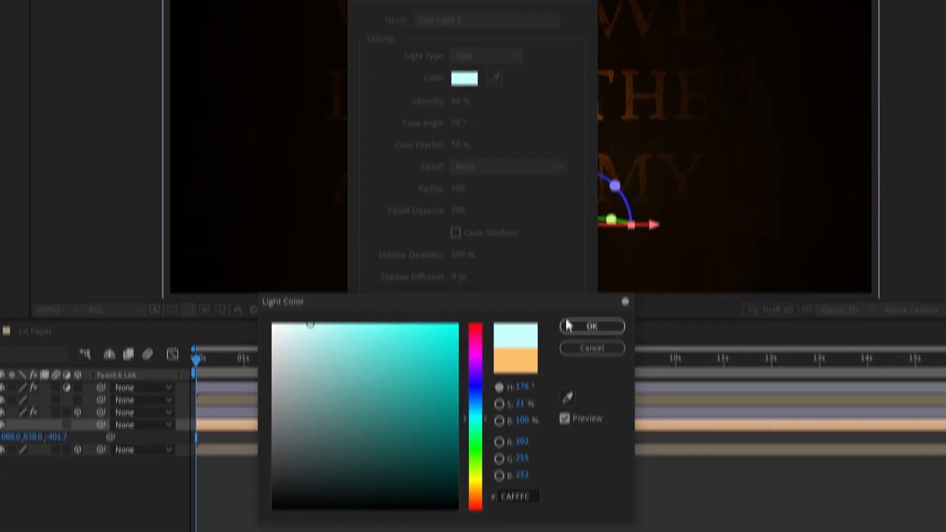
left_click(591, 326)
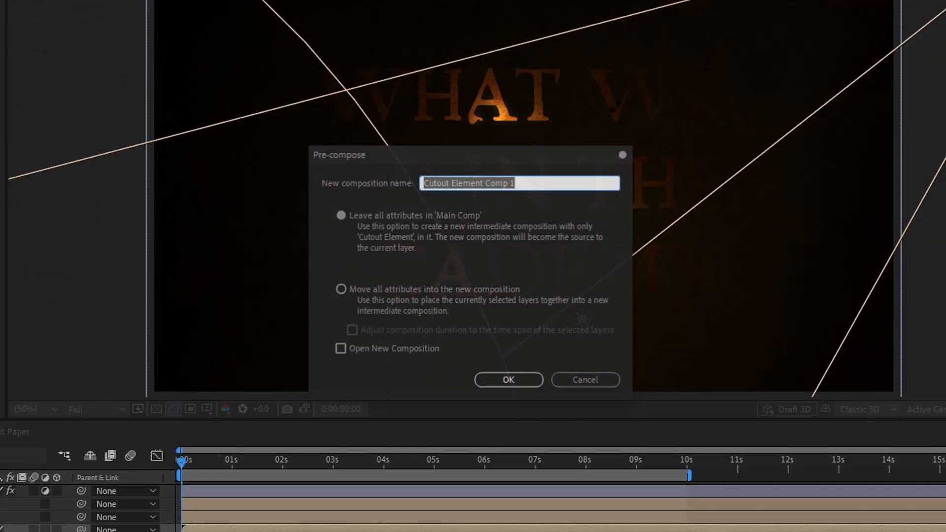
- Pre-compose as 'Edge Light Matte' and set CC Light Sweep to Cutout, centered on the W
type("Edge Light Matte")
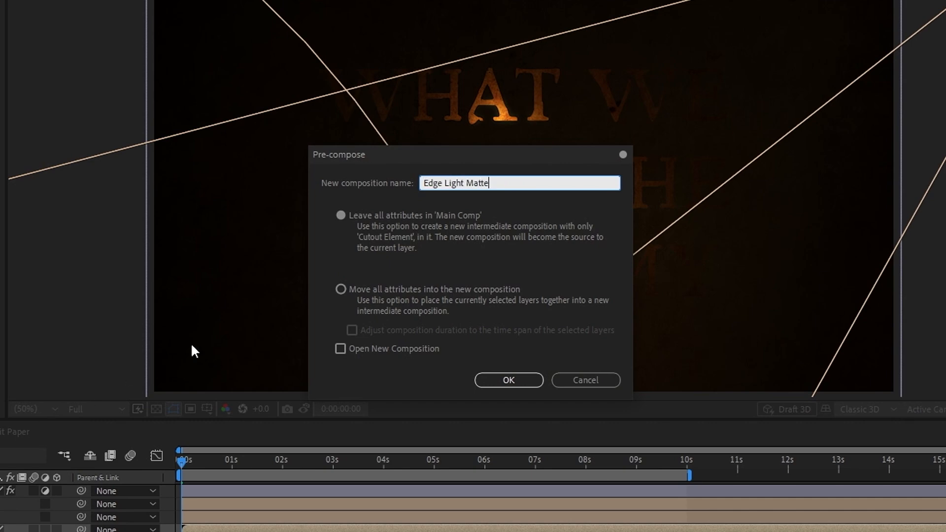
left_click(508, 380)
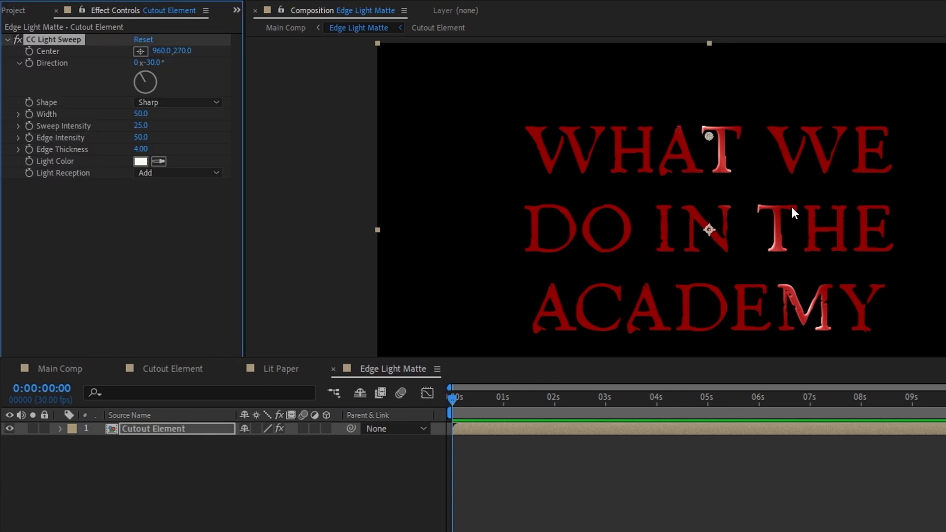
left_click(178, 173)
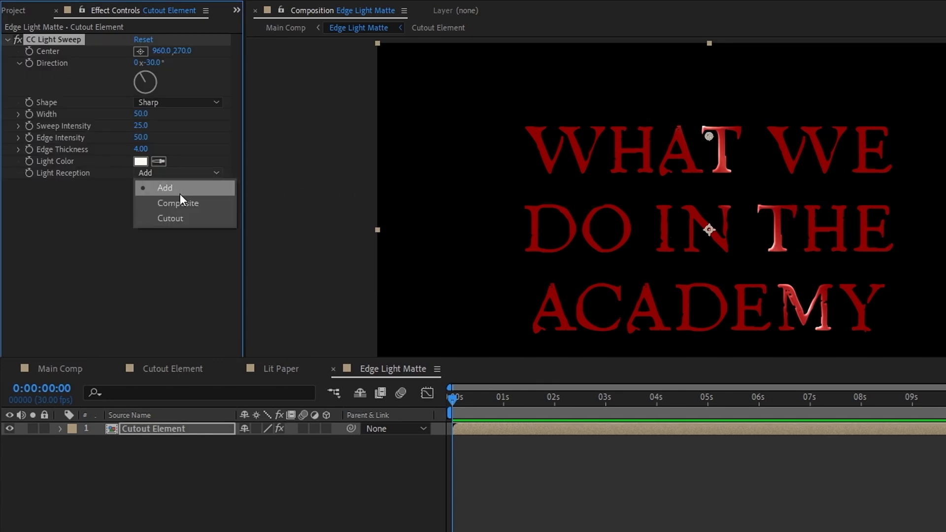
left_click(170, 218)
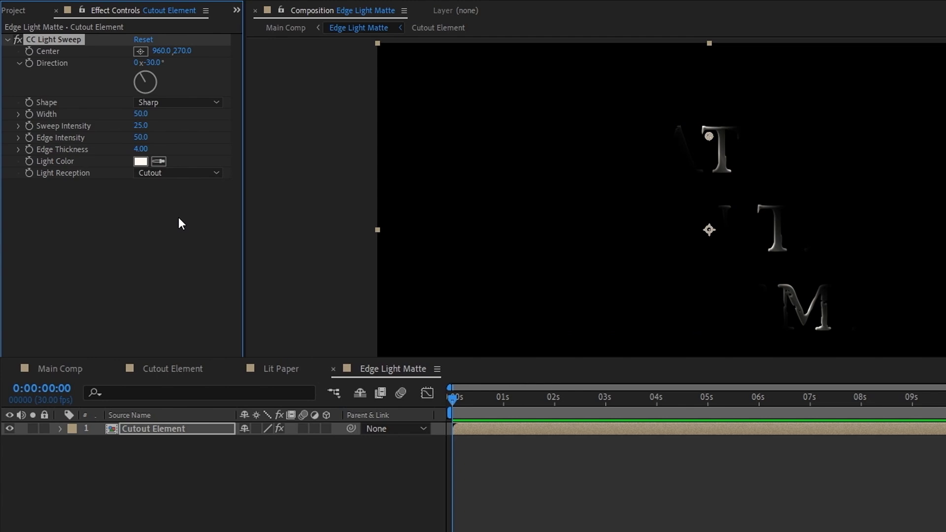
left_click_drag(710, 229, 657, 145)
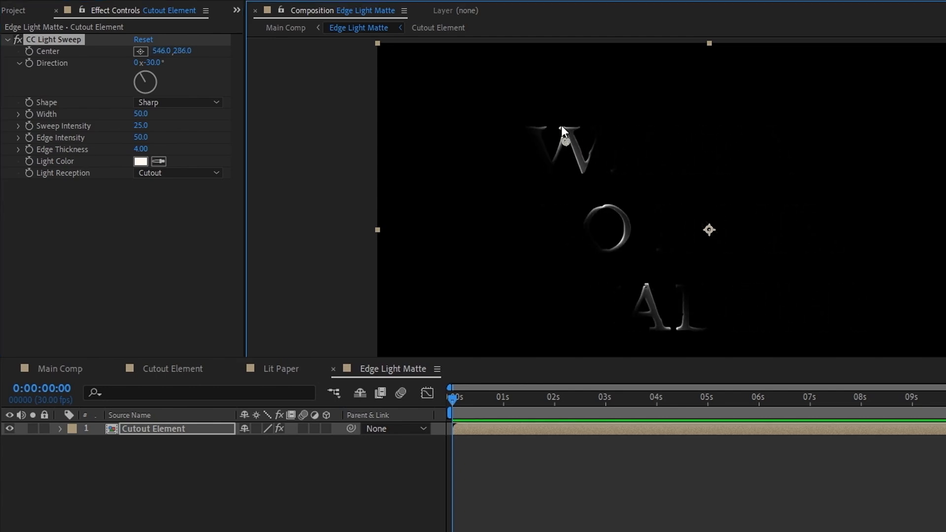
mouse_move(583, 167)
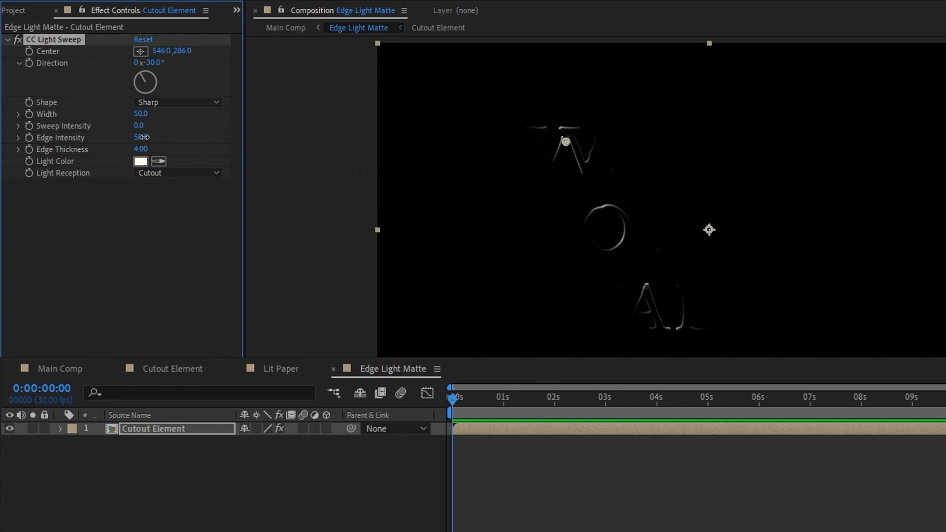
- Adjust the sweep's edge intensity and direction, then choke the matte to thin edges
left_click(140, 138)
type("200")
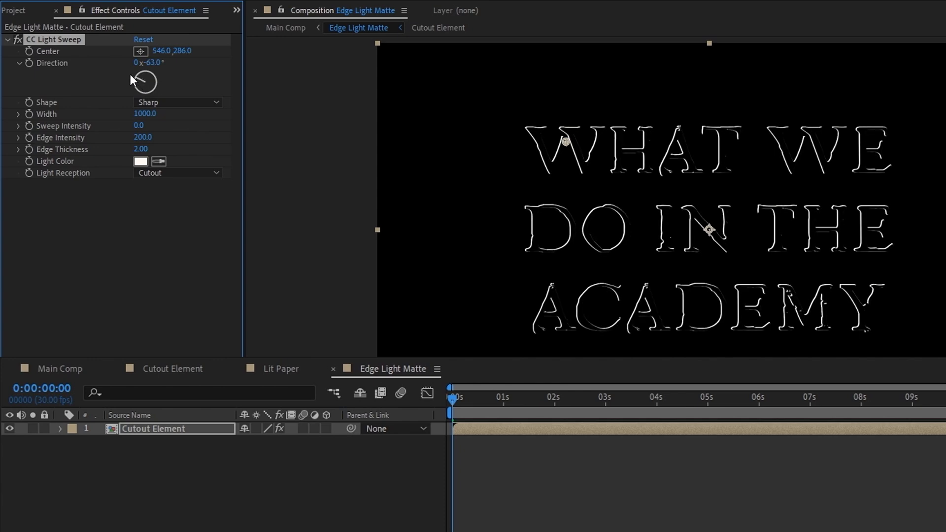
left_click_drag(564, 140, 498, 118)
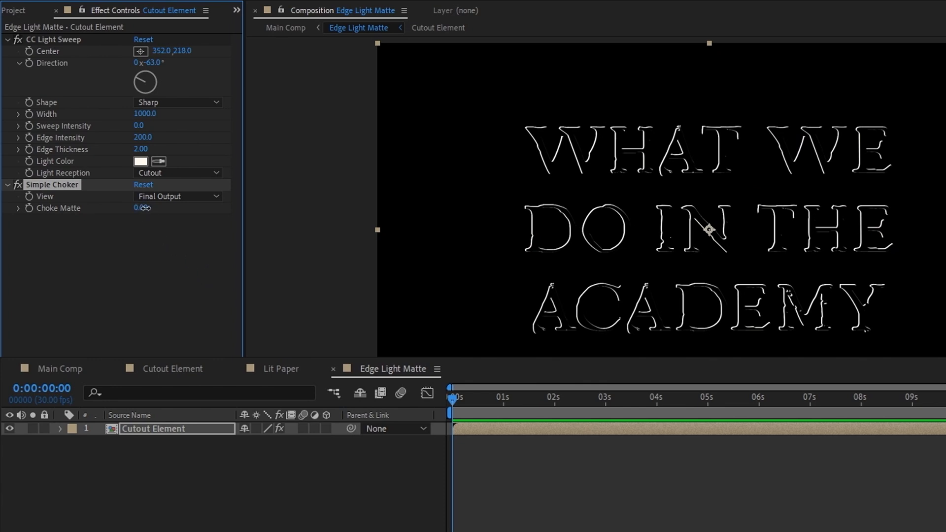
left_click_drag(142, 208, 157, 207)
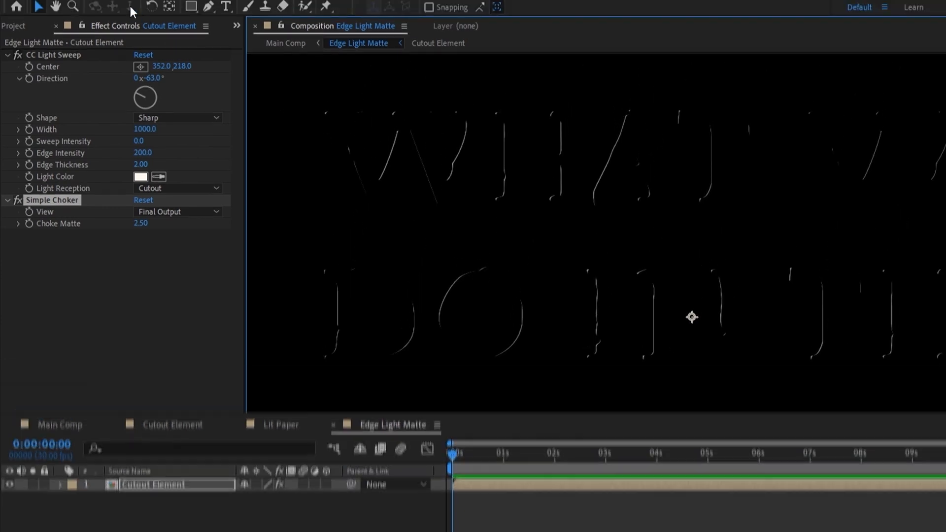
- Set Cutout Element's track matte to Luma Matte using the Turbulent noise layer
type("Turbul")
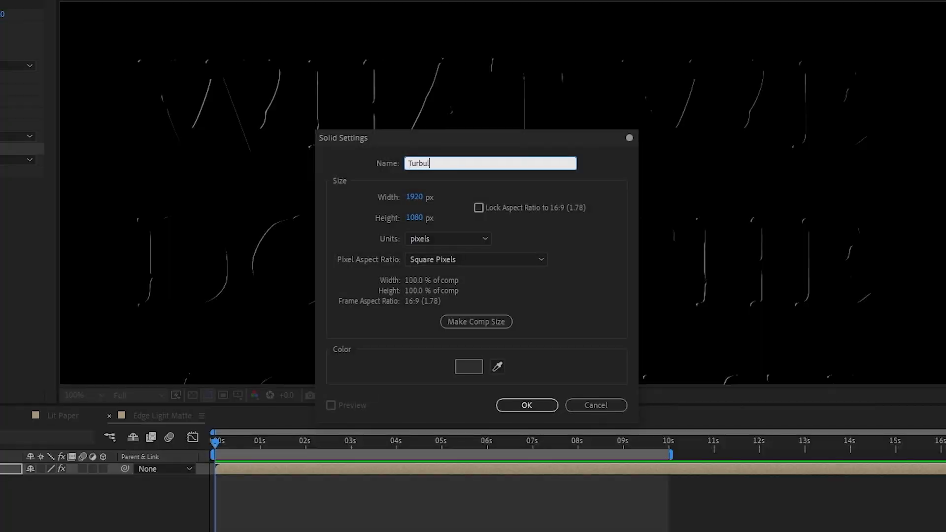
left_click(526, 406)
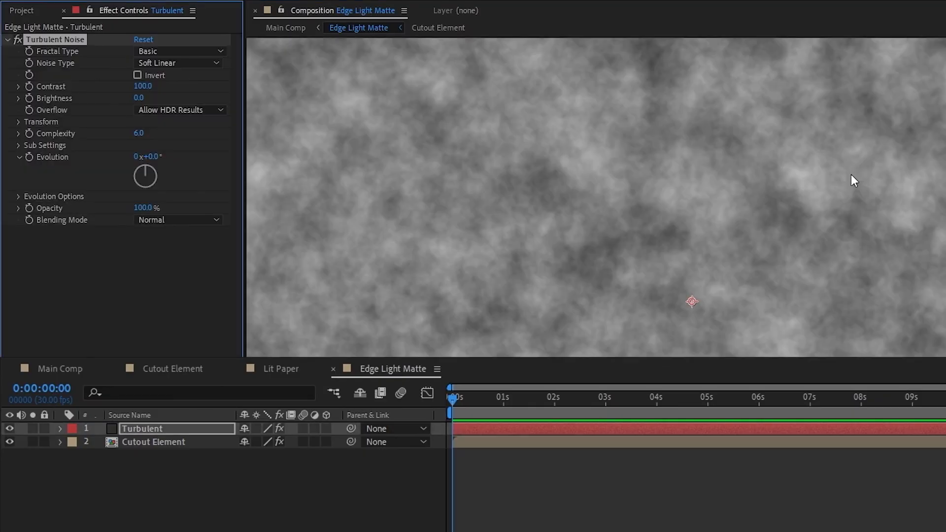
left_click(301, 525)
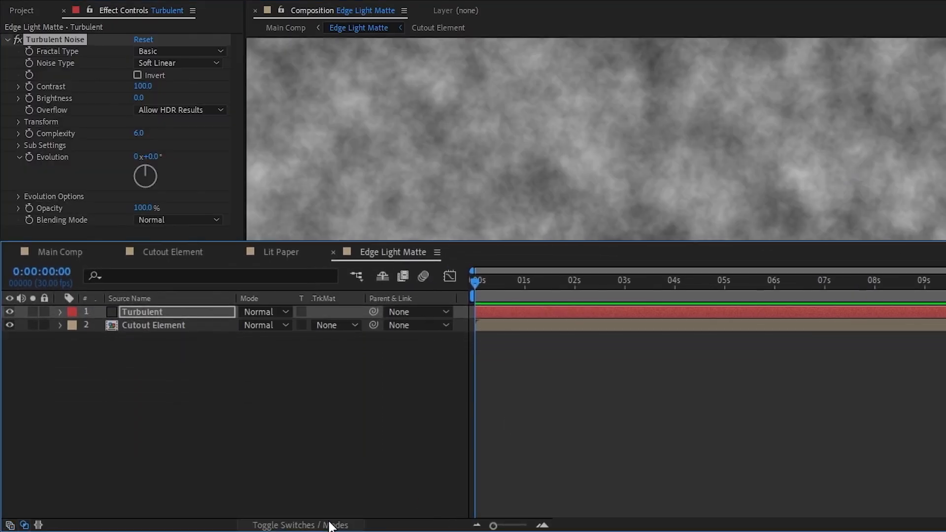
left_click(335, 325)
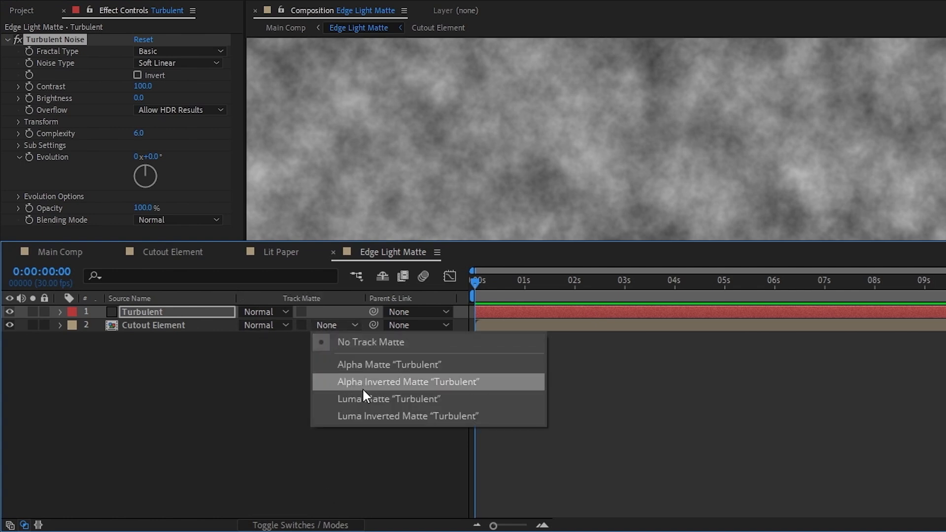
left_click(390, 399)
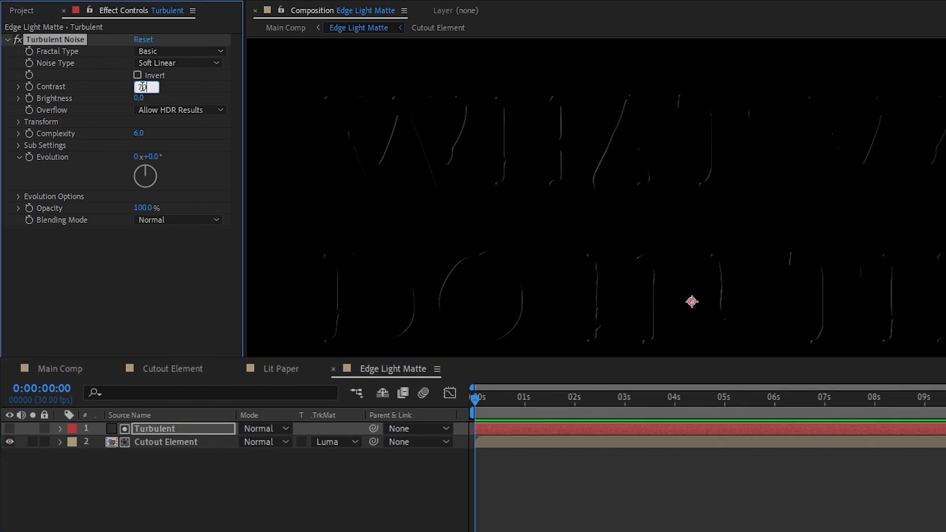
- Set Turbulent Noise contrast to 700 and duplicate the matte and cutout layer pair
type("700.0")
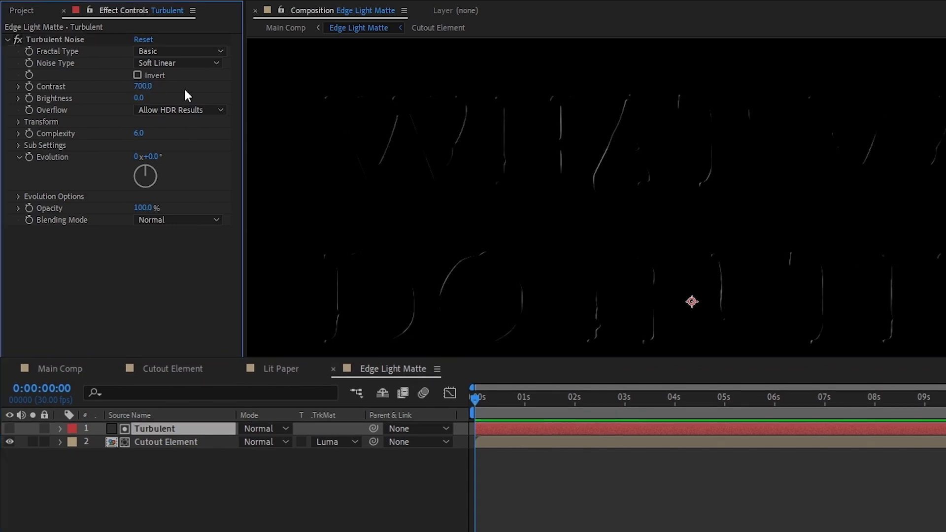
left_click(18, 122)
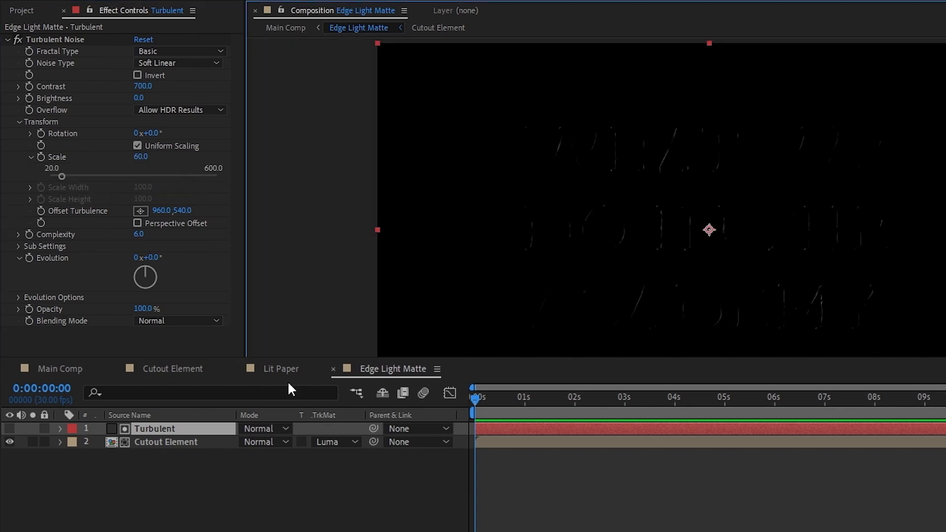
left_click(166, 441)
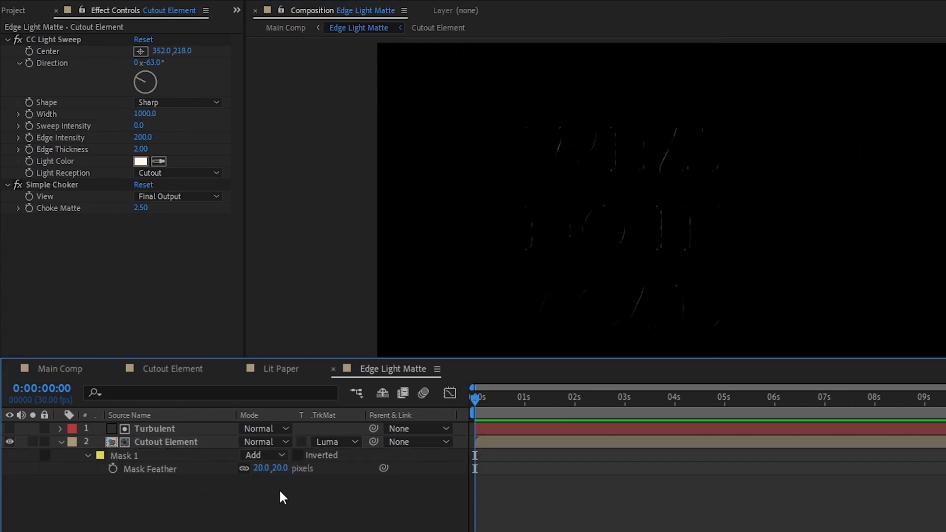
left_click(156, 428)
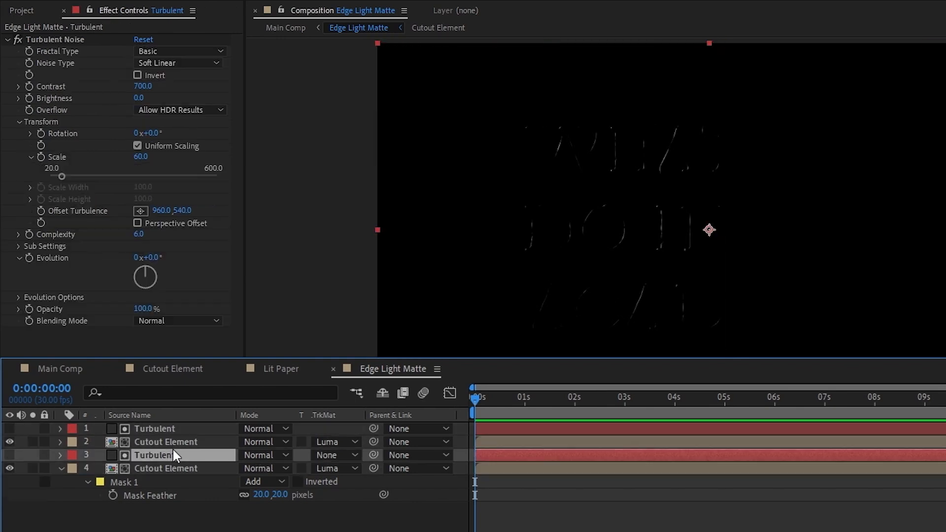
left_click(166, 442)
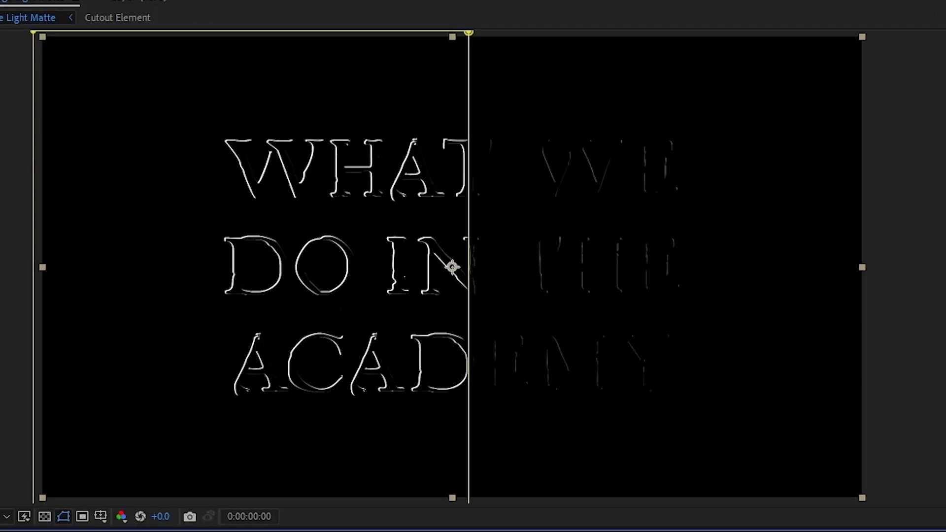
left_click(110, 21)
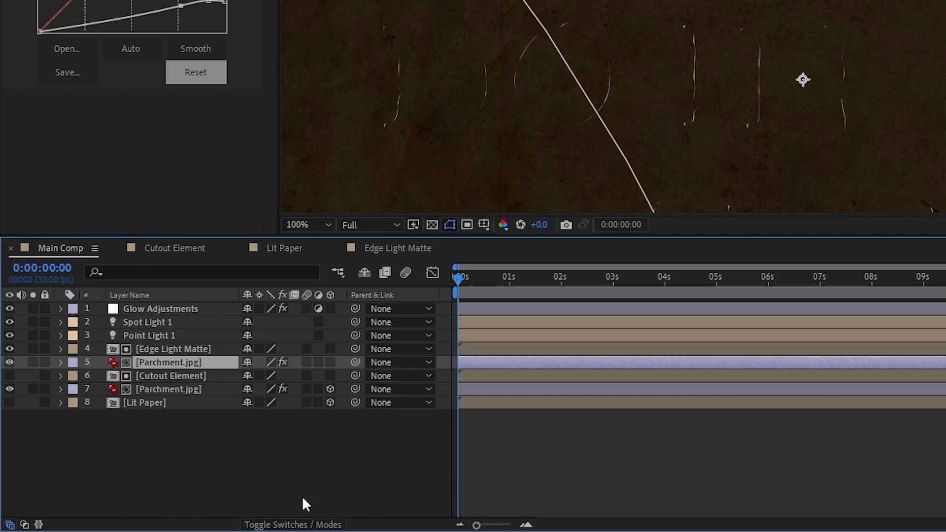
- Darken Parchment.jpg by lowering the top point of its Curves effect
left_click(338, 362)
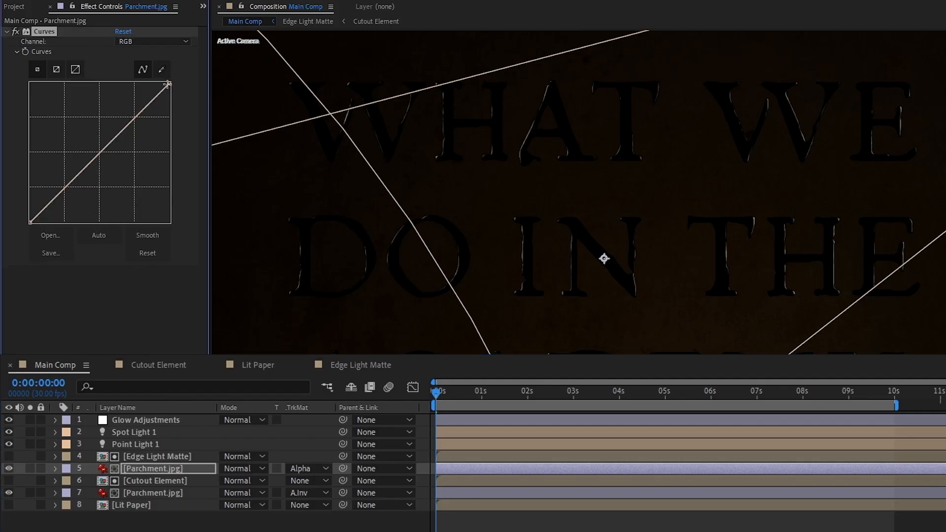
left_click_drag(168, 83, 169, 158)
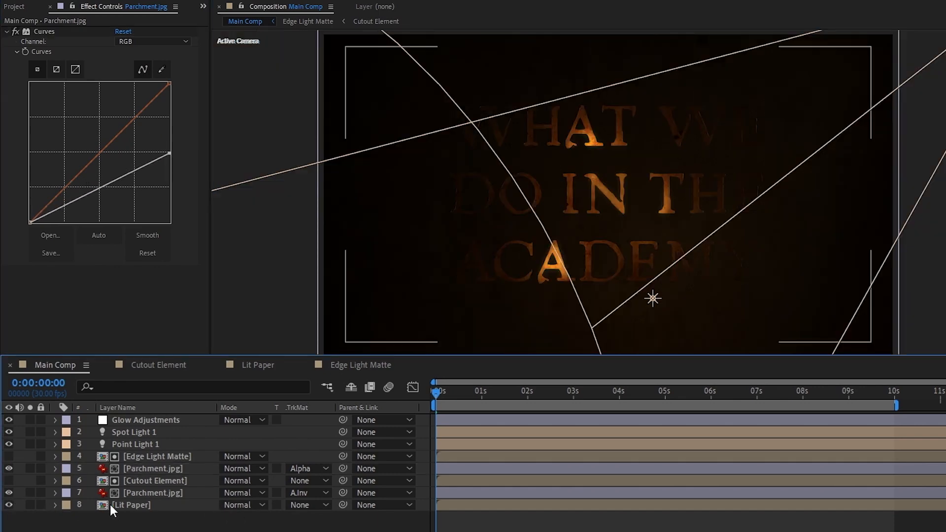
- Reveal the word masks on the Lit Paper layer for mask opacity keyframing
left_click(130, 506)
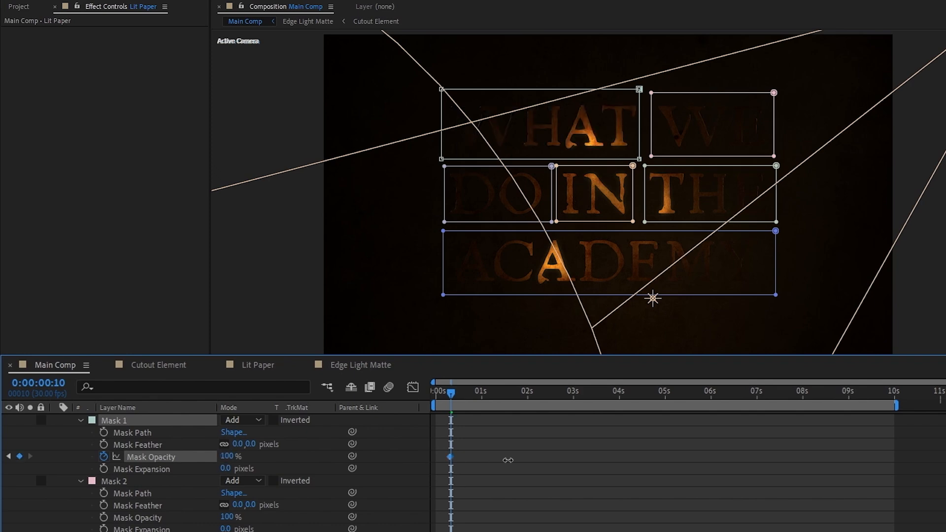
mouse_move(470, 407)
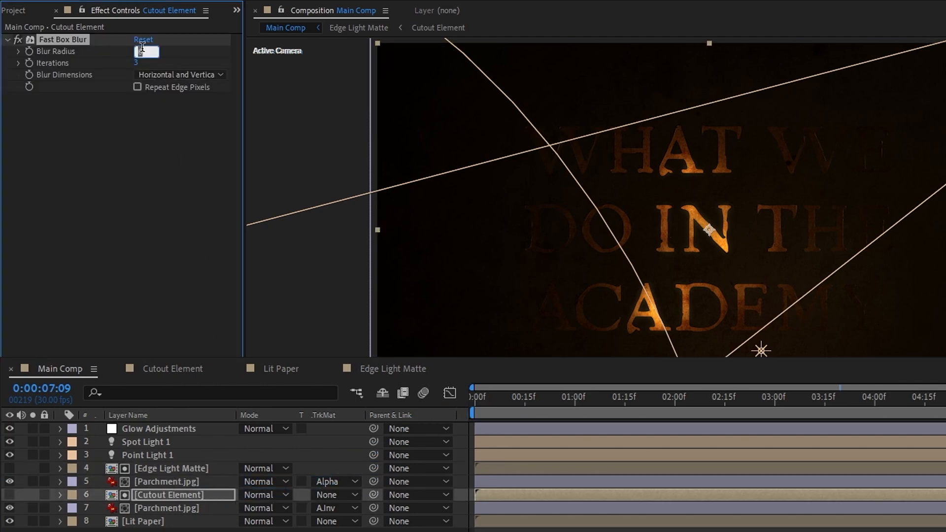
- Set Cutout Element's blur radius to 0 and rename the Lit Paper copy 'Translucence'
type("0")
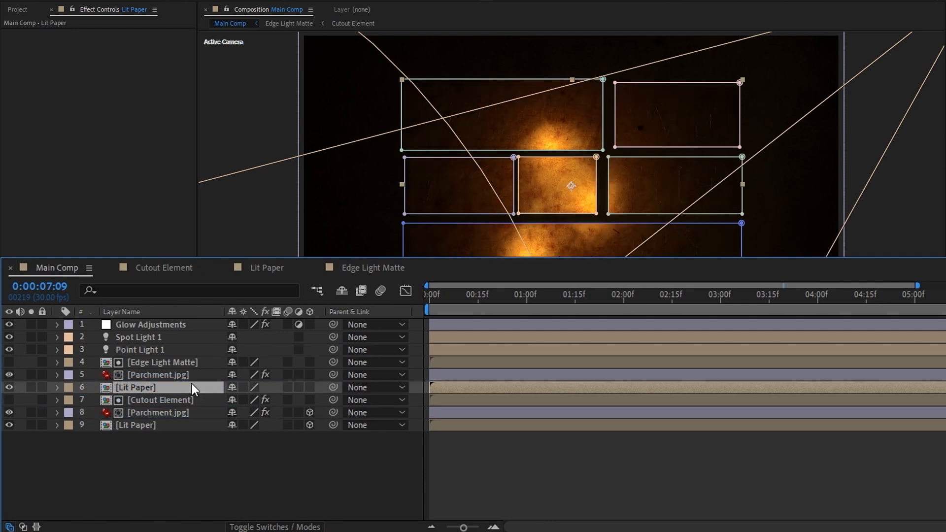
type("Translucence")
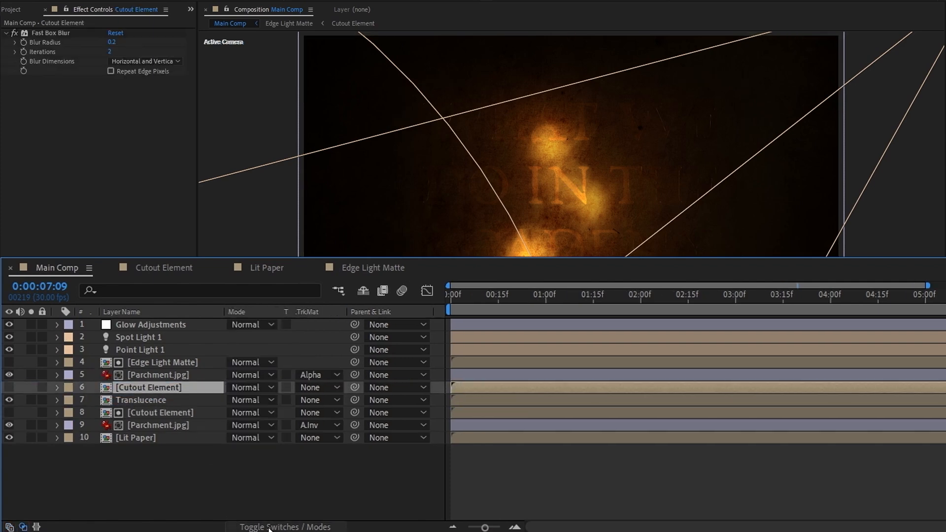
left_click(315, 399)
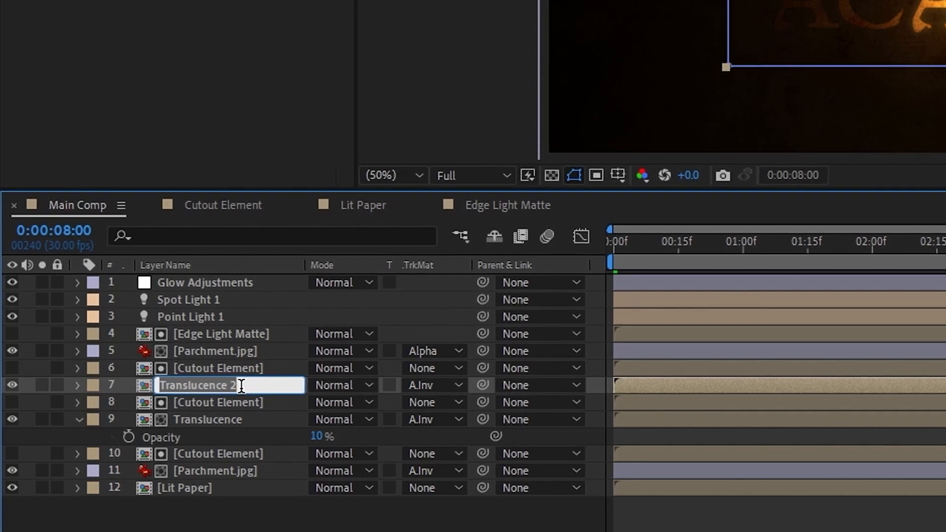
- Name the copy '2Lit2Quit', feather its masks to 100, and set its track matte
type("2Lit2Quit")
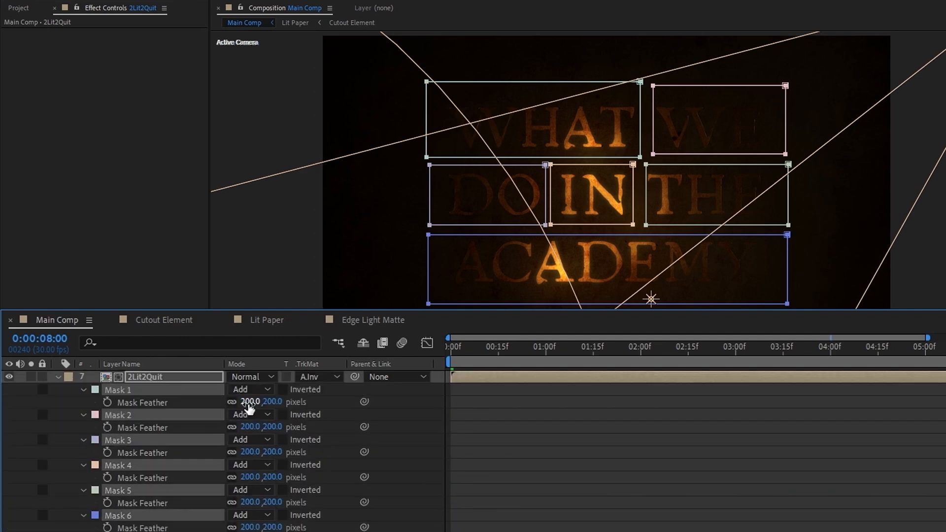
left_click(314, 377)
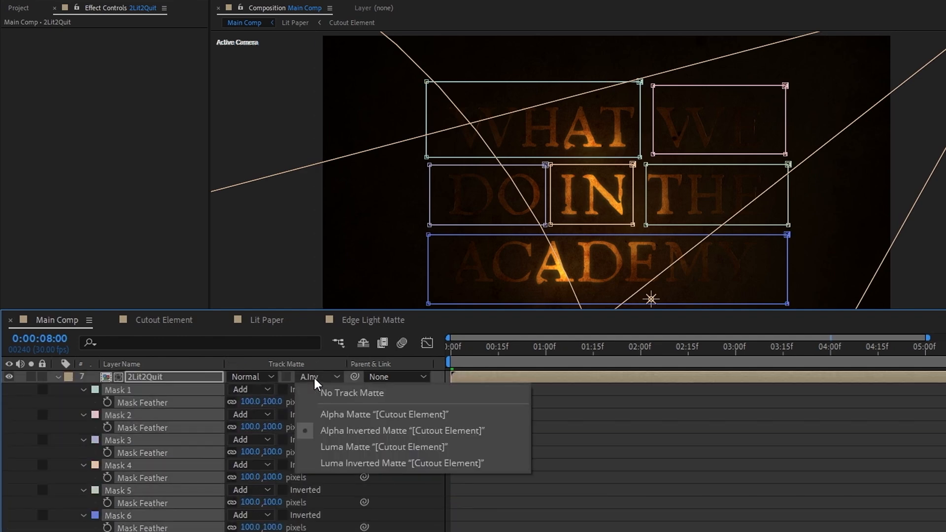
left_click(384, 414)
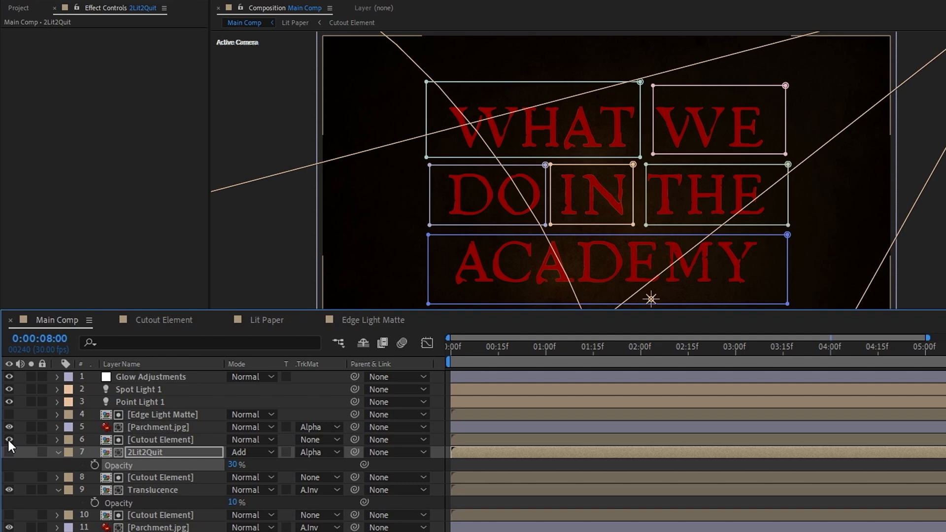
left_click(9, 440)
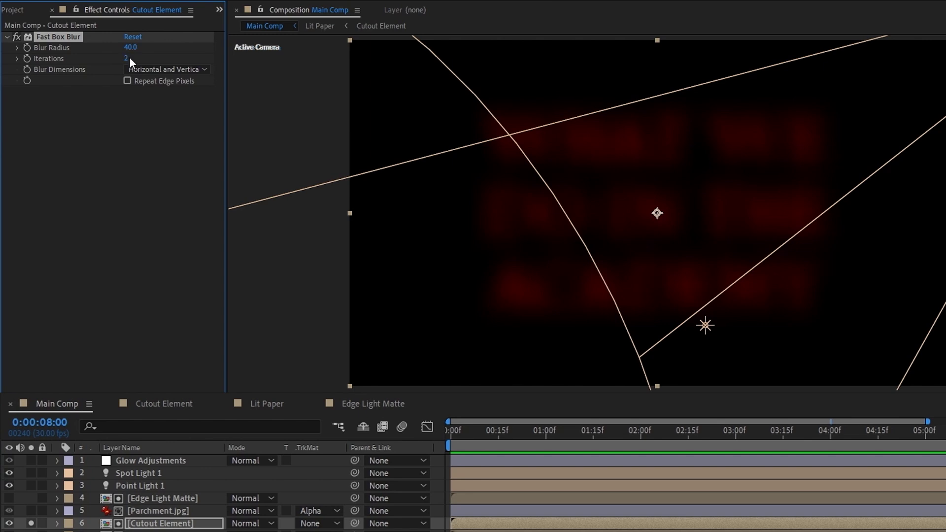
- Stack one-iteration Fast Box Blur passes on the cutout letters, then select Glow Adjustments
left_click(126, 58)
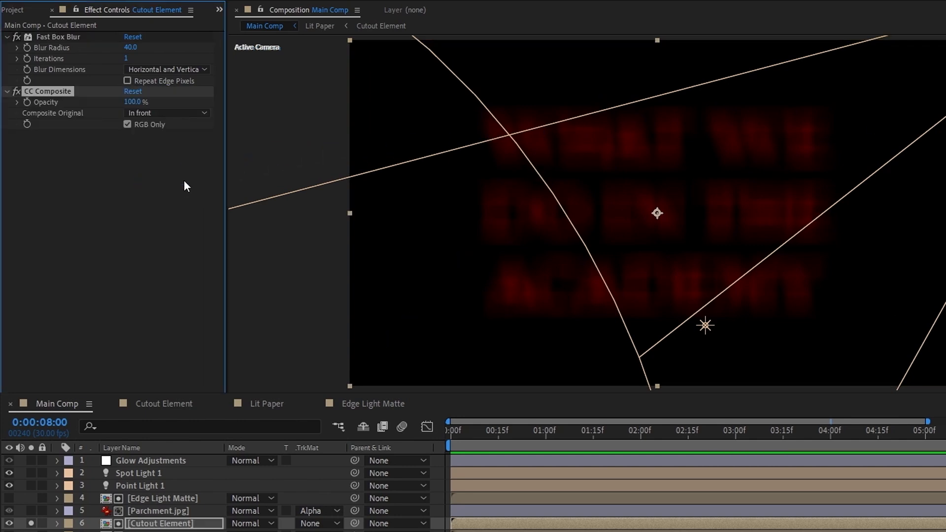
mouse_move(178, 189)
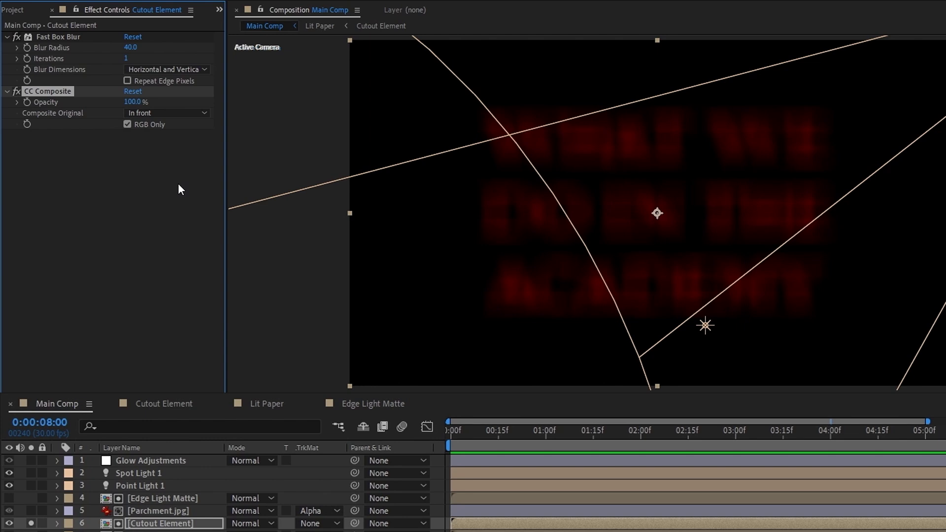
left_click(127, 125)
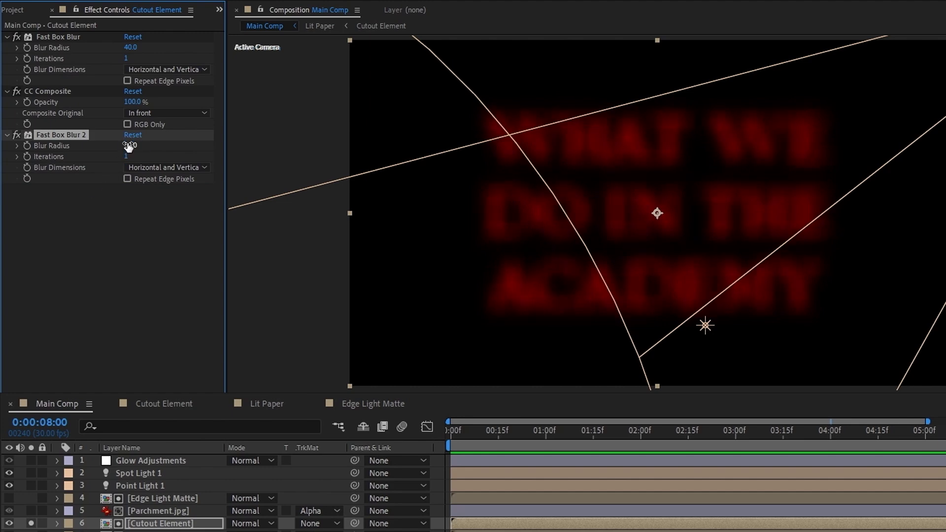
left_click_drag(129, 146, 130, 145)
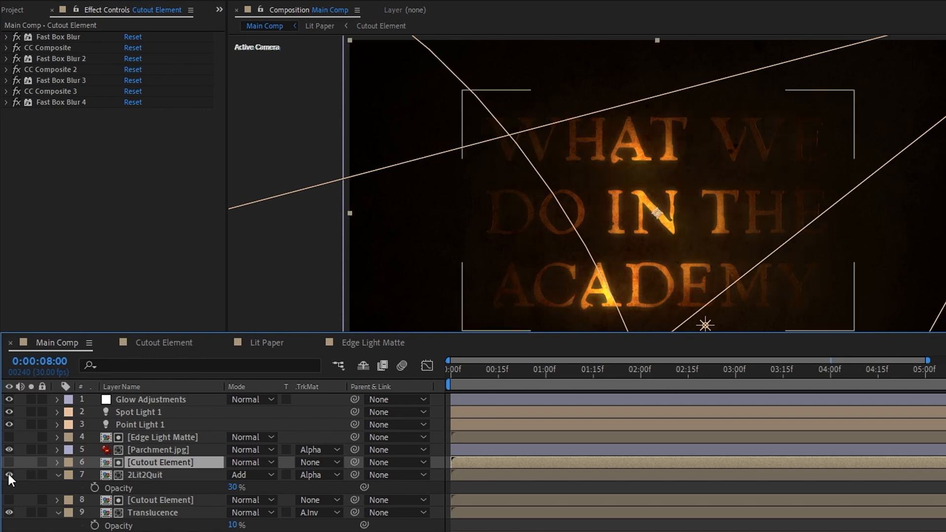
left_click(151, 399)
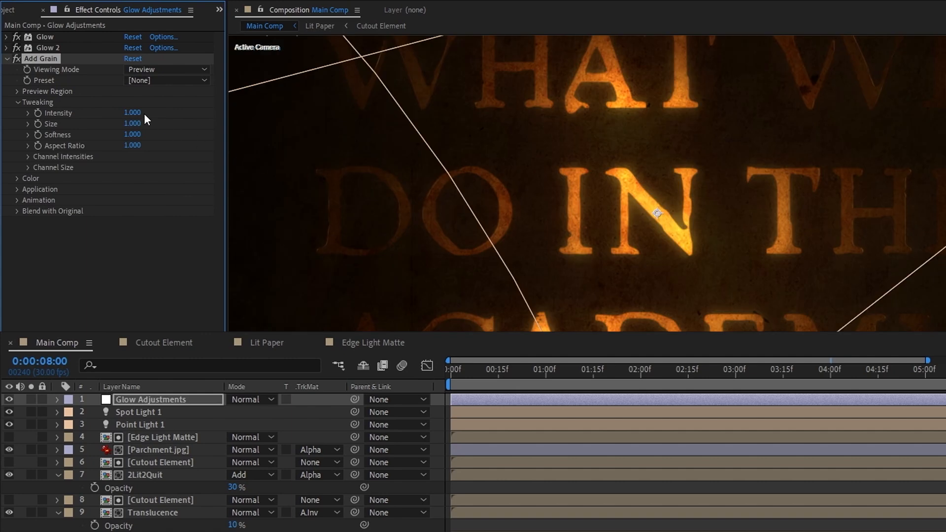